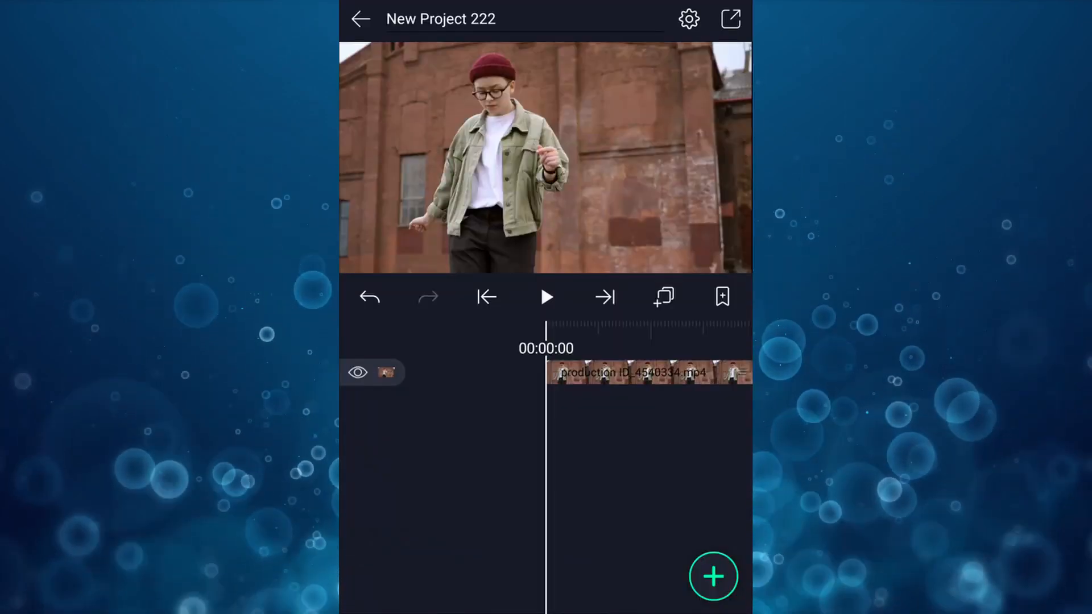
Step: Preview the clip, add a shape layer with a two-point line left of the dancer's shoulder, and reach Color & Fill
{"action": "left_click", "coordinate": [546, 297]}
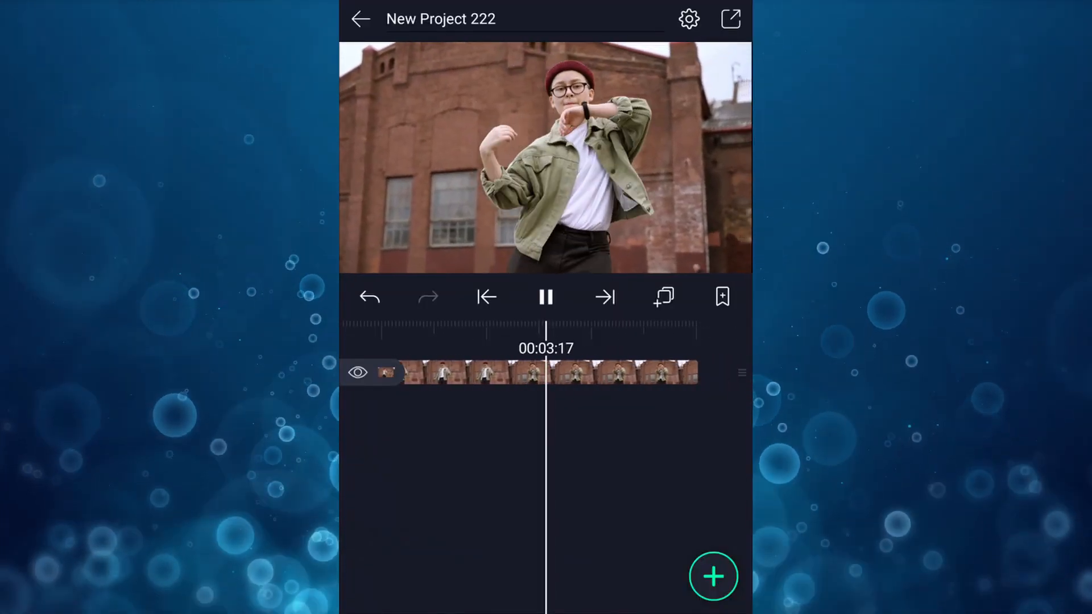
{"action": "left_click", "coordinate": [545, 297]}
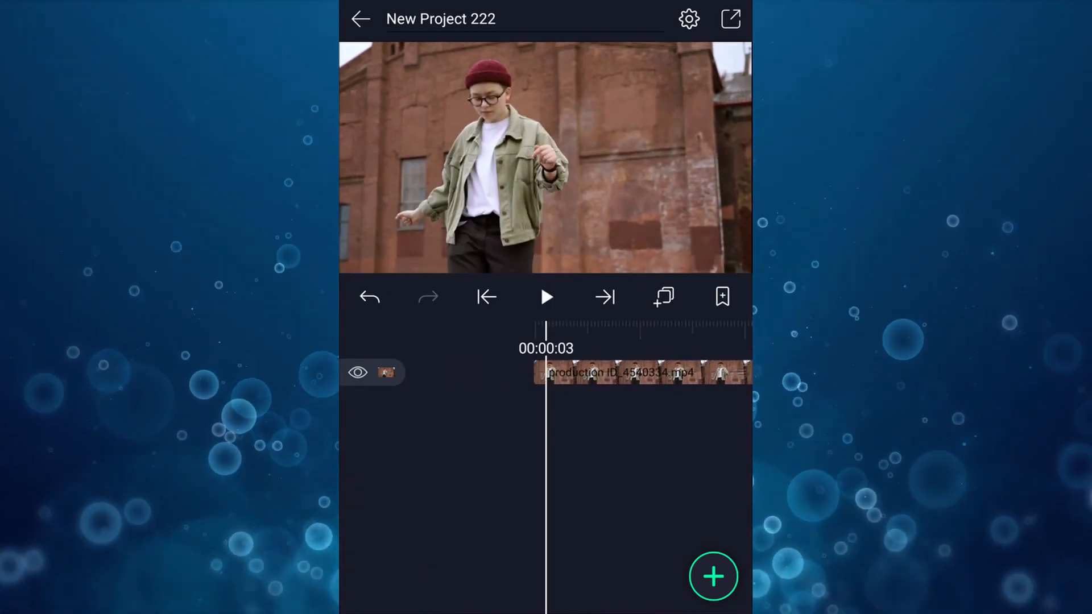
{"action": "left_click", "coordinate": [485, 297]}
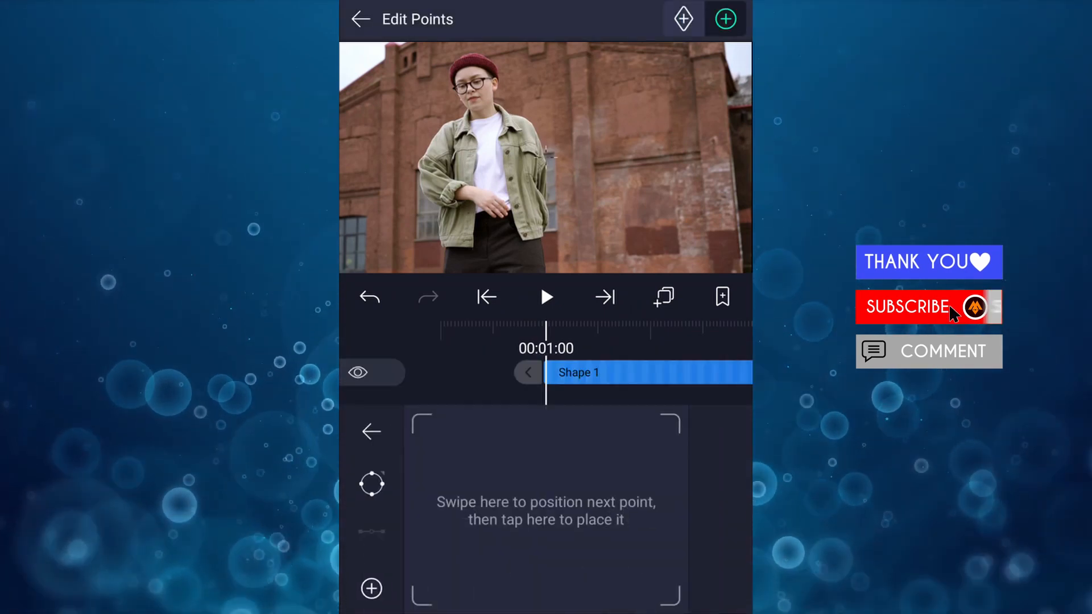
{"action": "left_click", "coordinate": [928, 307]}
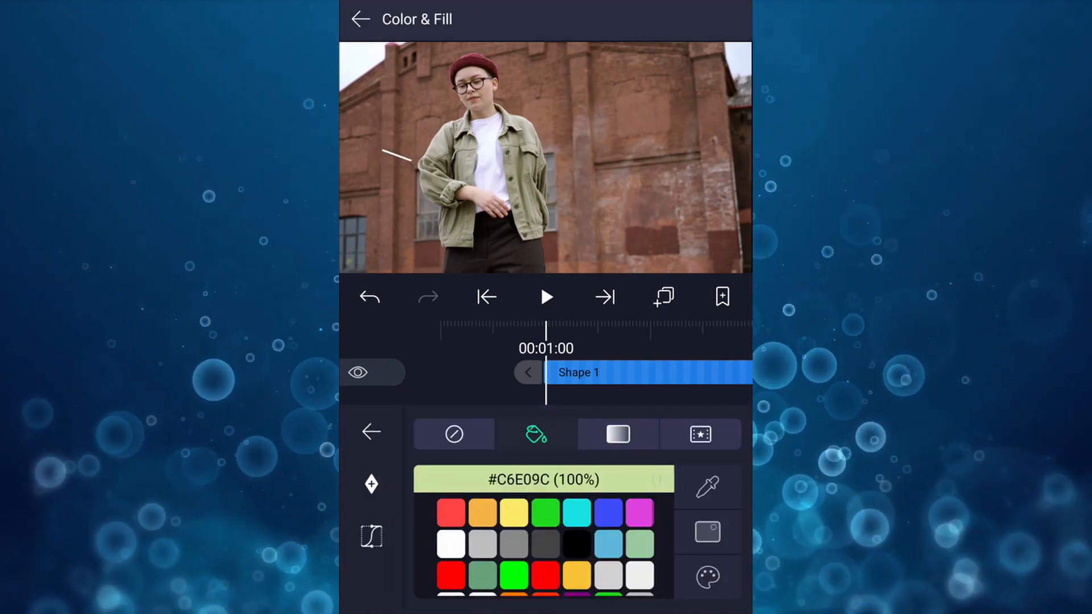
Step: Give the line no fill and a white stroke of width 15.0 via Border & Shadow
{"action": "left_click", "coordinate": [454, 433]}
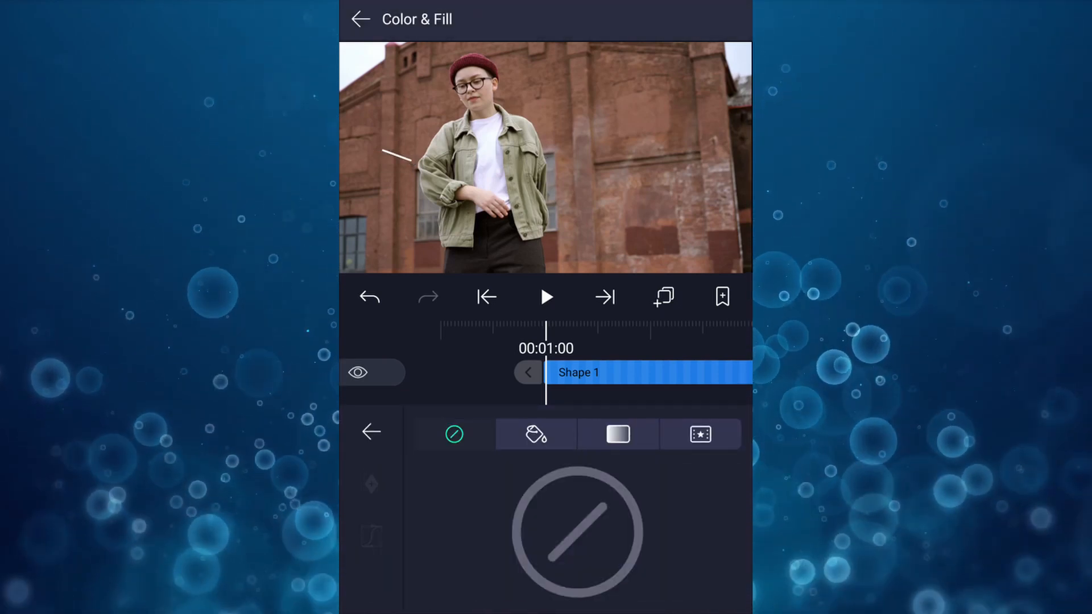
{"action": "left_click", "coordinate": [371, 432]}
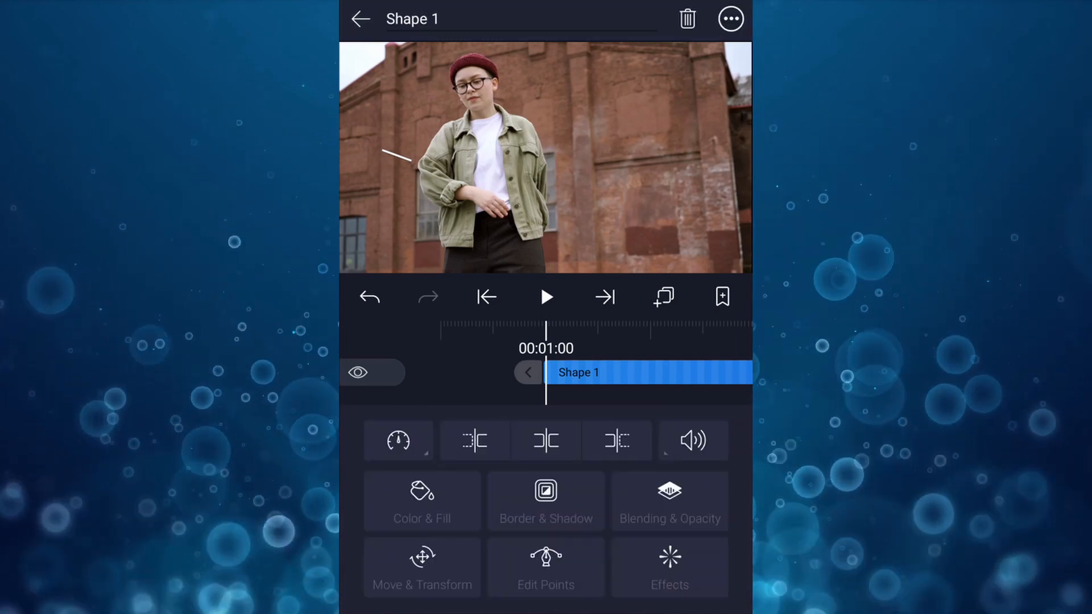
{"action": "left_click", "coordinate": [545, 500]}
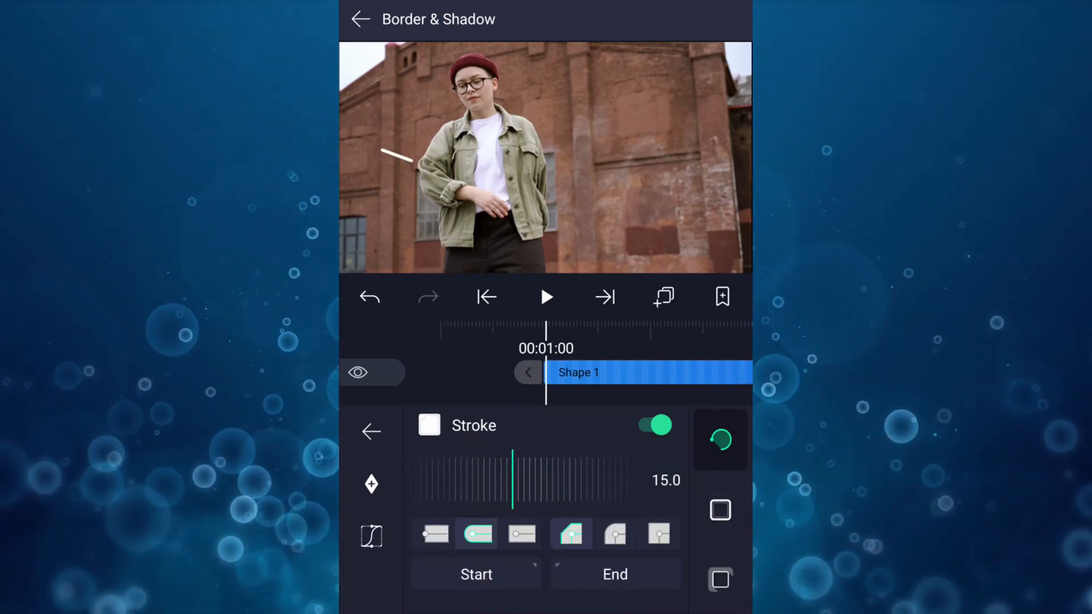
{"action": "left_click", "coordinate": [371, 431]}
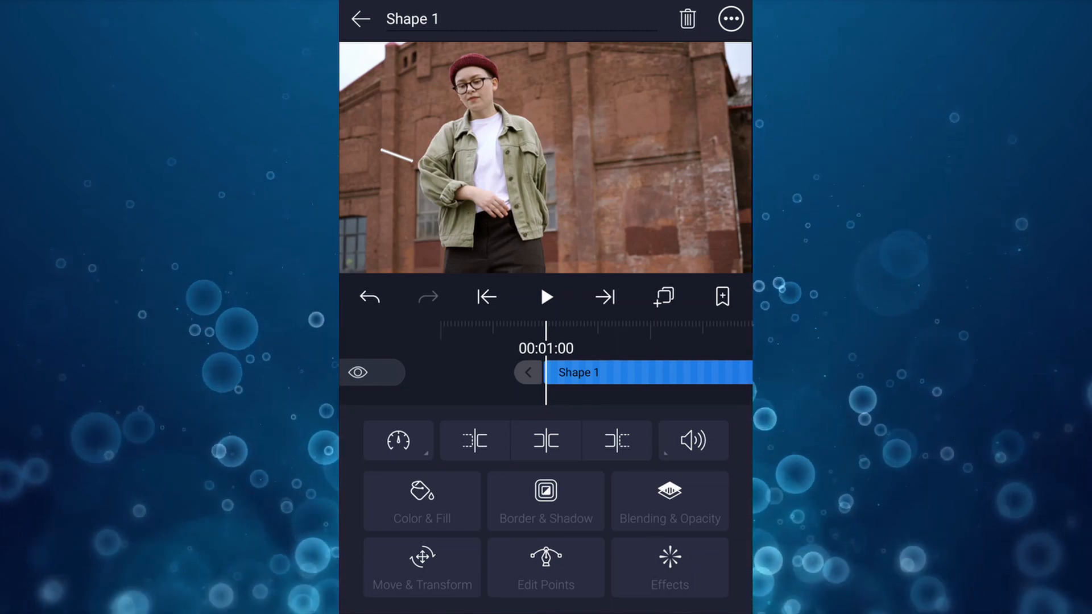
Step: Add a Drawing & Edge > Drawing Progress effect to the line and preview it
{"action": "left_click", "coordinate": [668, 566]}
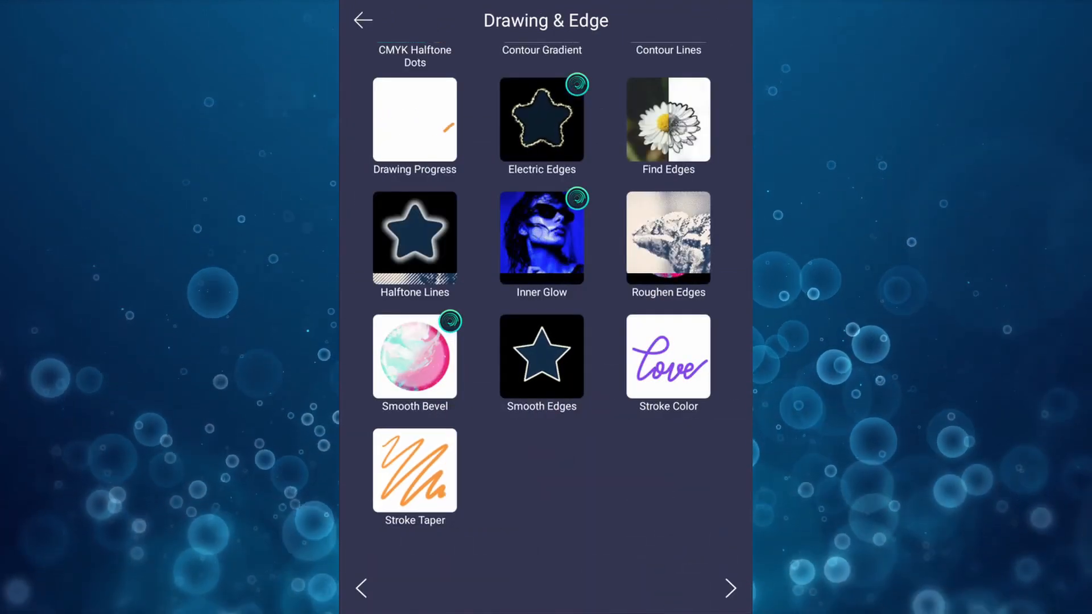
{"action": "left_click", "coordinate": [413, 119]}
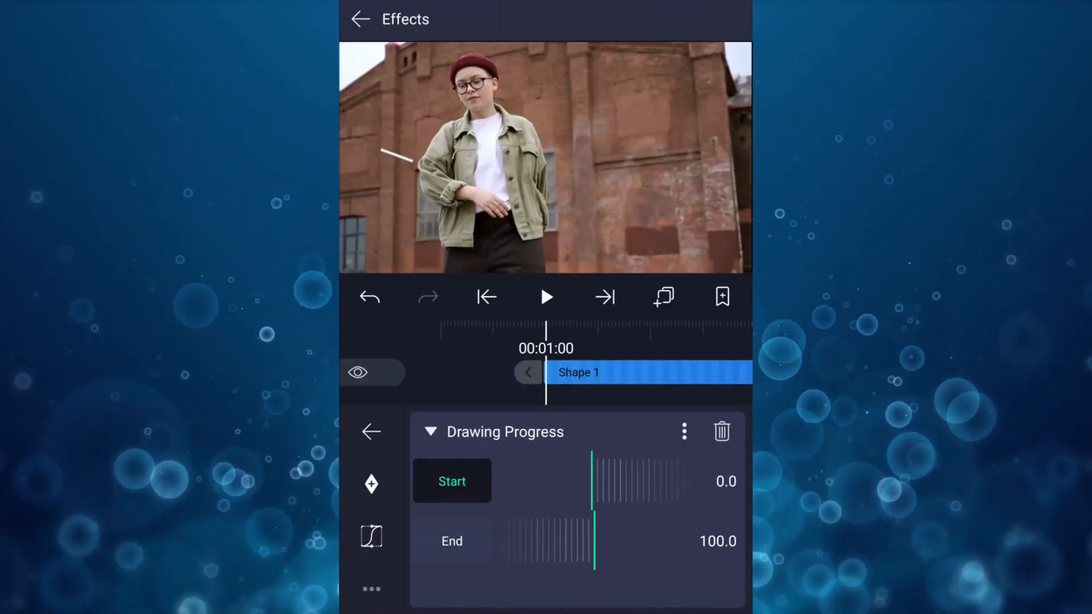
{"action": "left_click", "coordinate": [452, 541]}
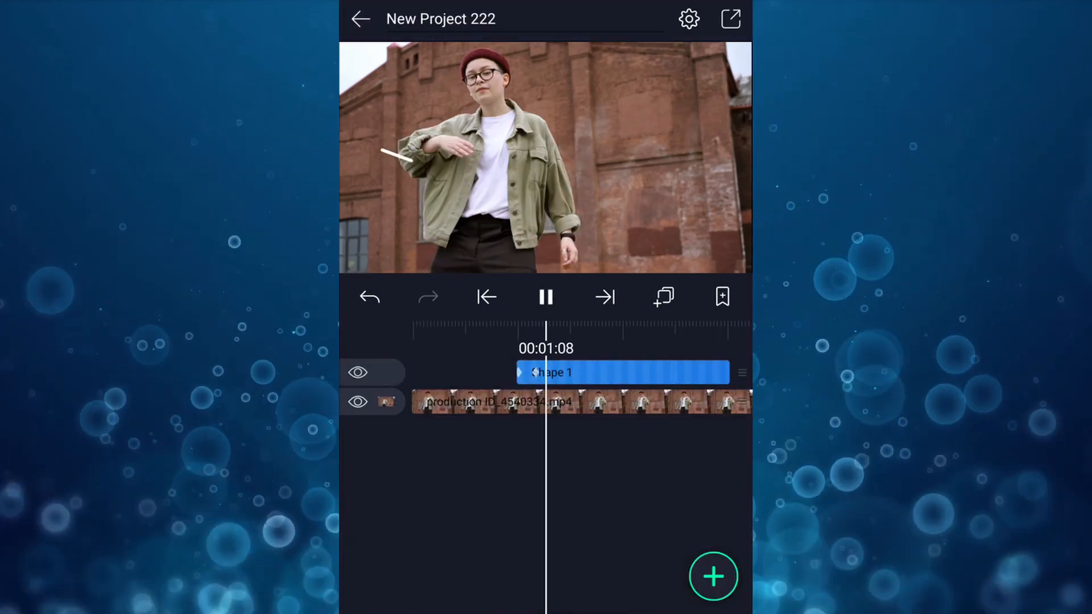
{"action": "left_click", "coordinate": [545, 297]}
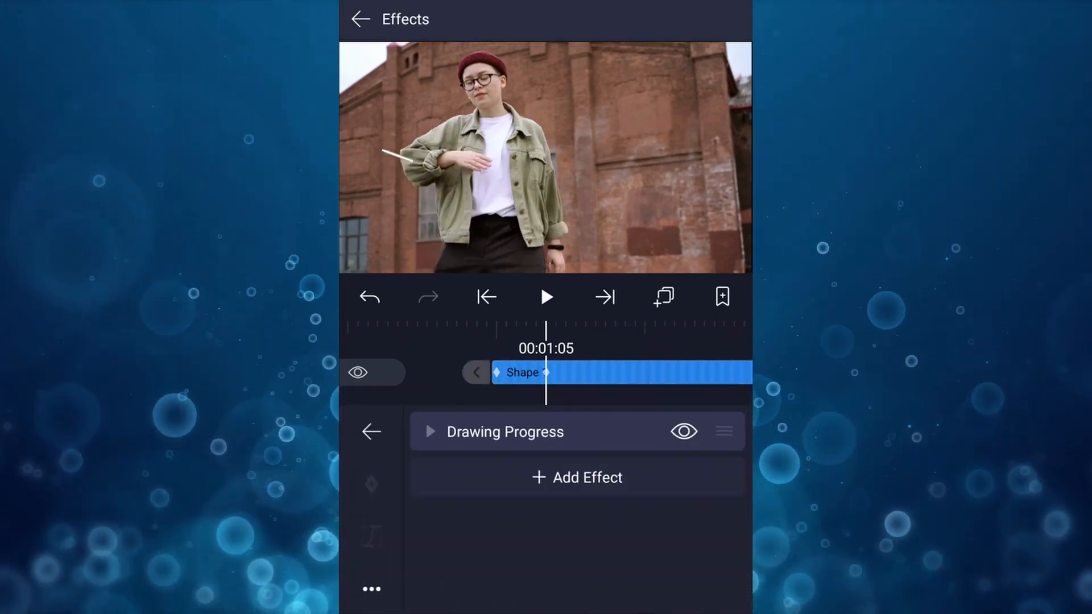
Step: Keyframe Drawing Progress Start 0 to 100 with cubic bezier easing, trim the layer at the playhead, and check playback
{"action": "left_click", "coordinate": [430, 432]}
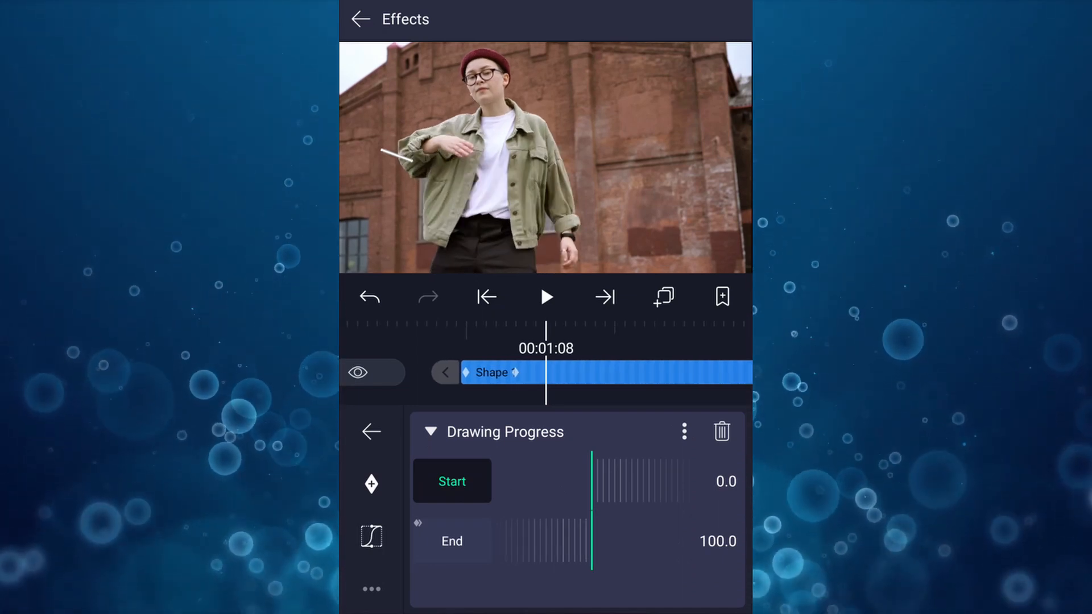
{"action": "left_click", "coordinate": [371, 483]}
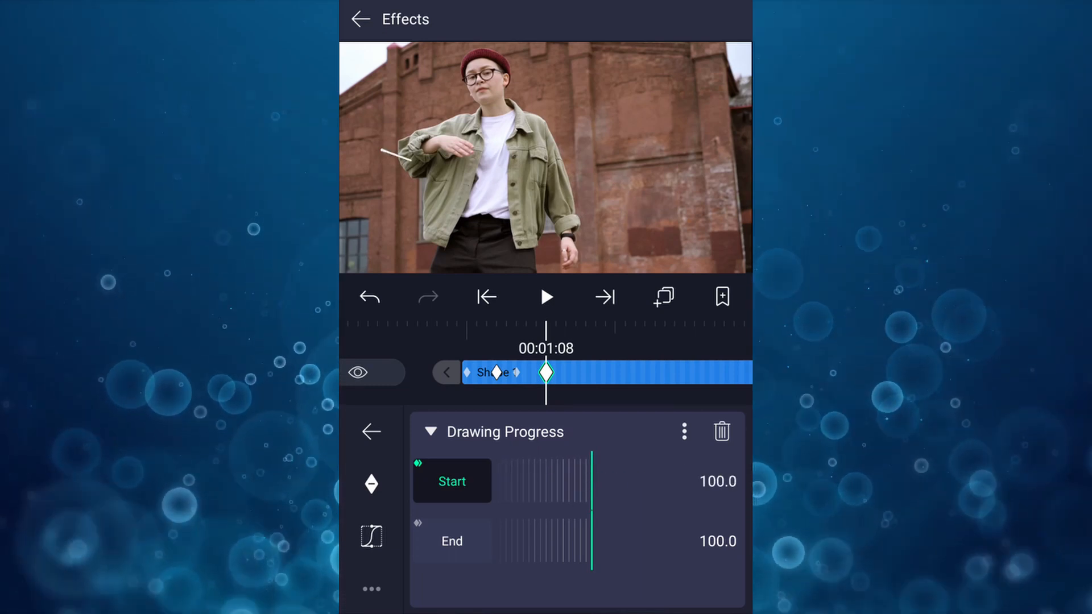
{"action": "left_click", "coordinate": [371, 432]}
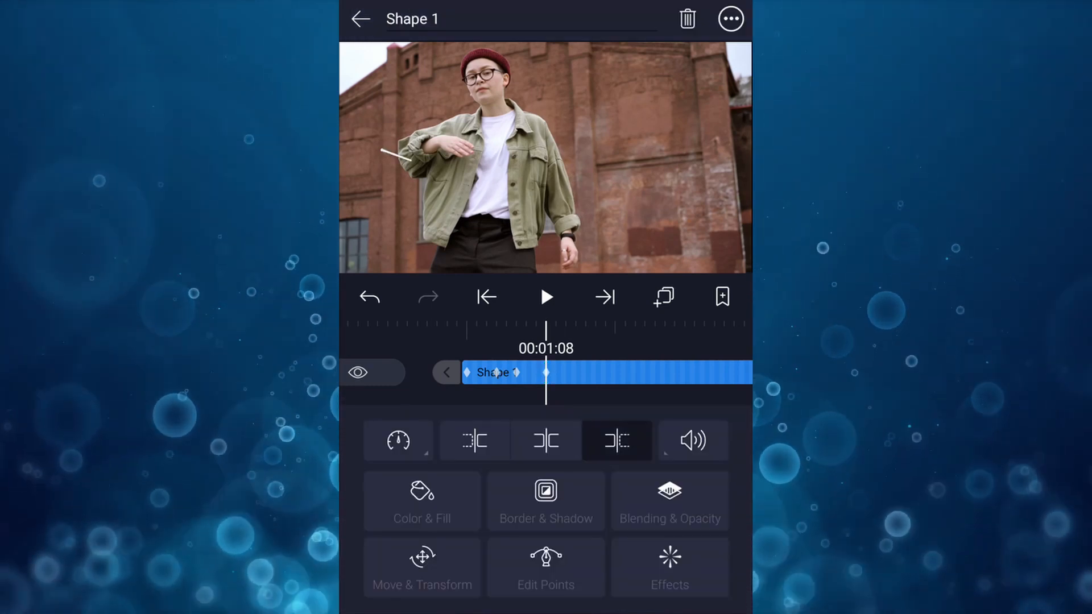
{"action": "left_click", "coordinate": [360, 20]}
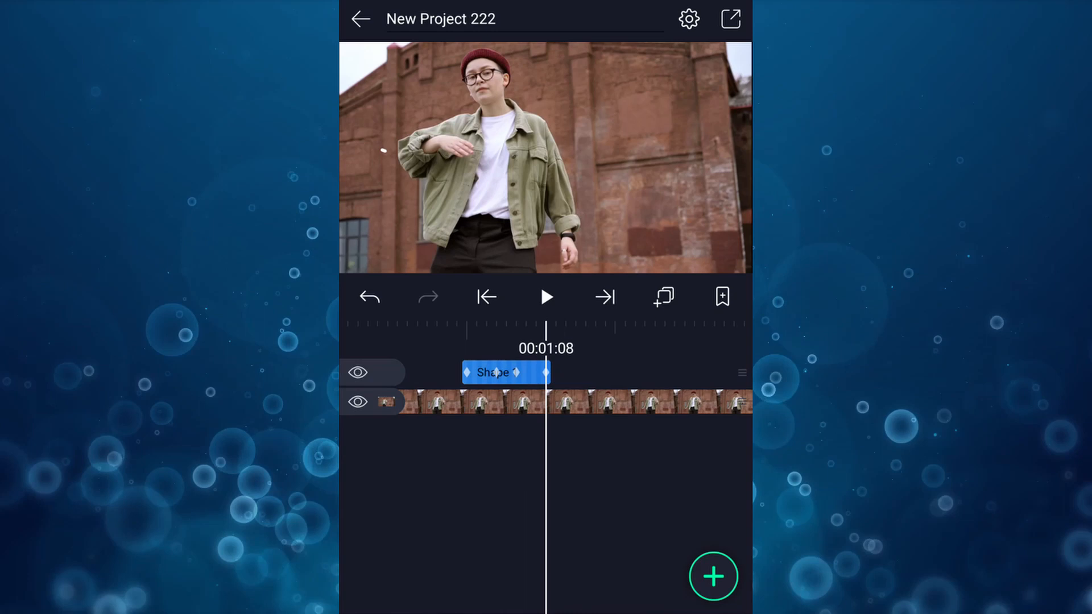
{"action": "left_click", "coordinate": [547, 297]}
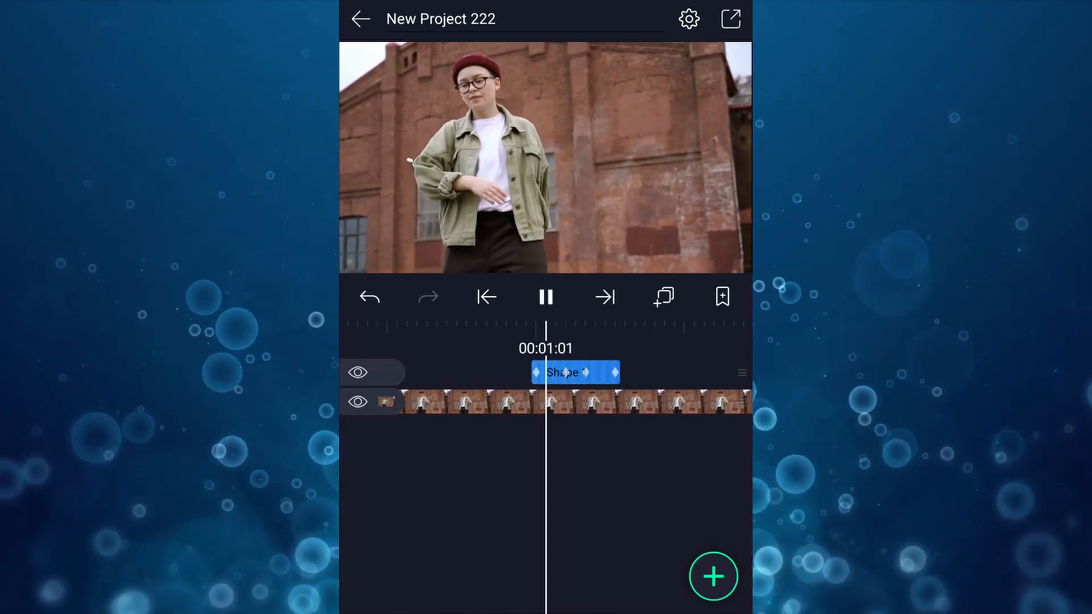
{"action": "left_click", "coordinate": [545, 297]}
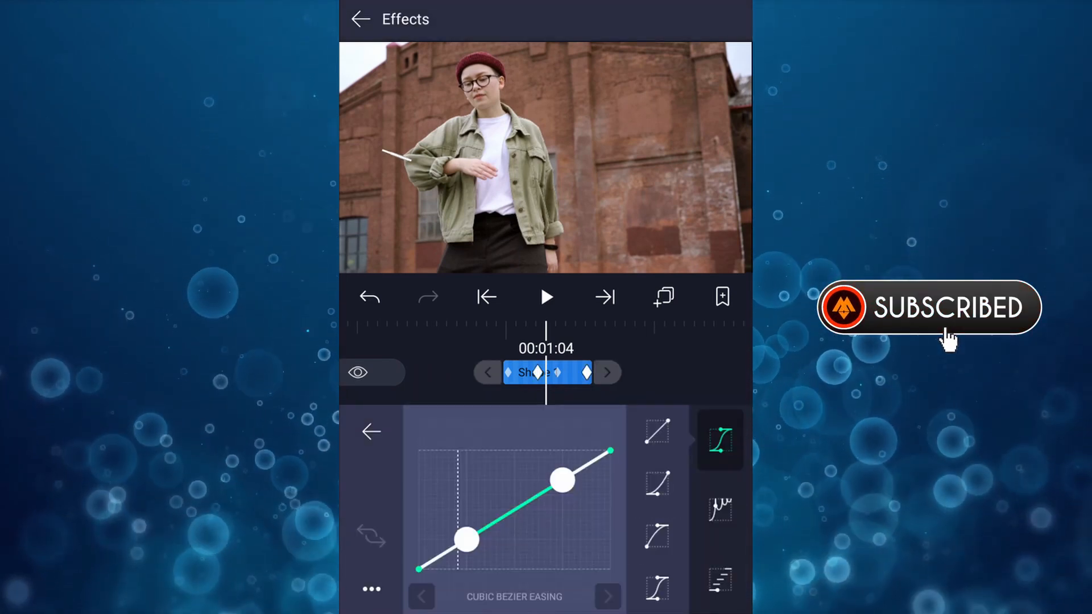
{"action": "left_click", "coordinate": [370, 431]}
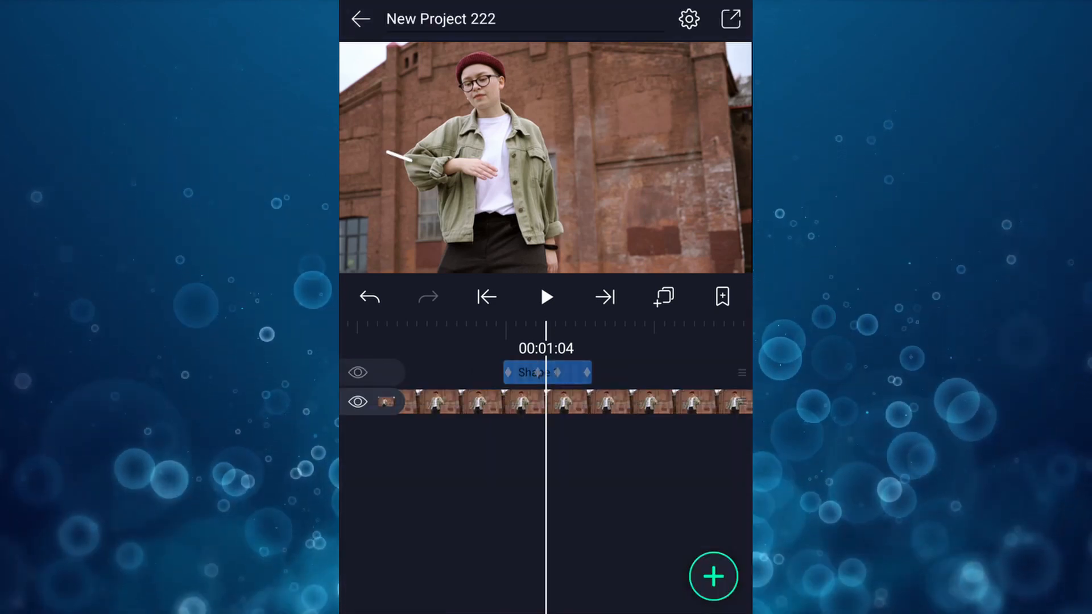
Step: Reposition and rotate the first line copies with Move & Transform to start the burst
{"action": "left_click", "coordinate": [546, 297]}
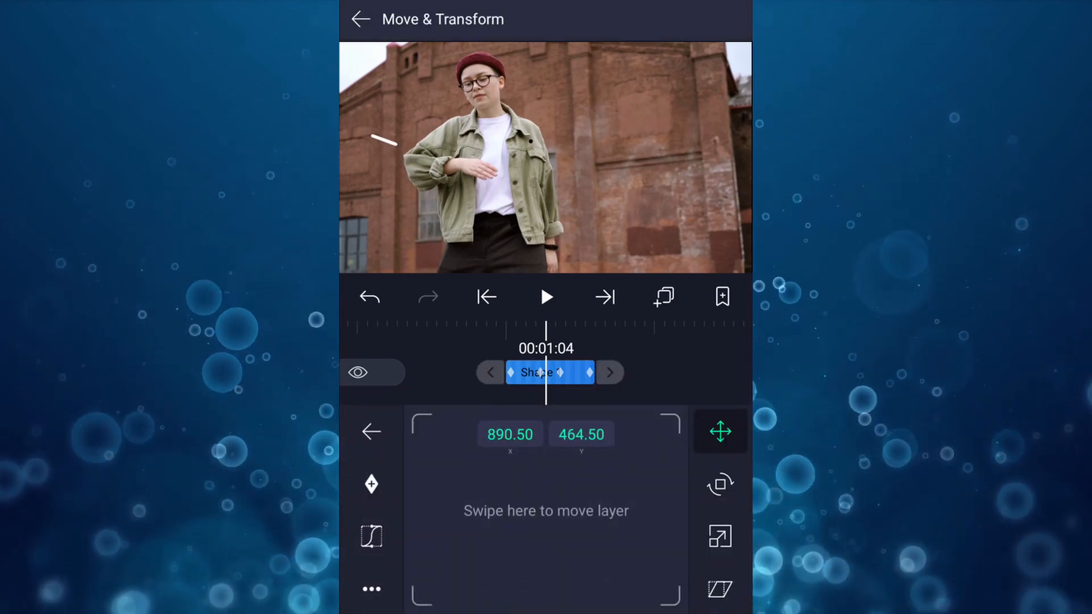
{"action": "left_click", "coordinate": [360, 19]}
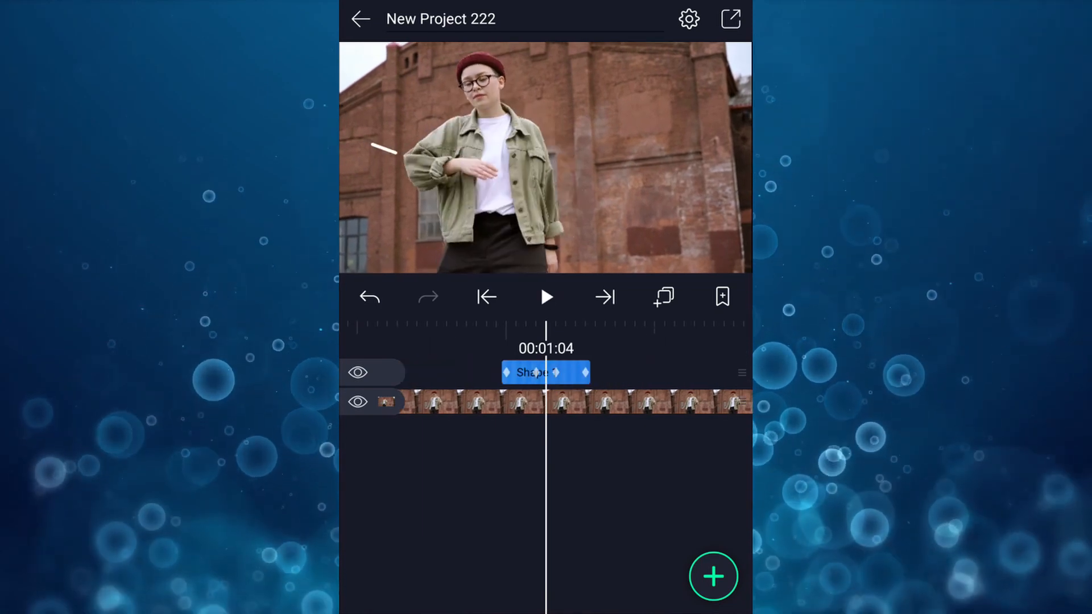
{"action": "left_click", "coordinate": [545, 371]}
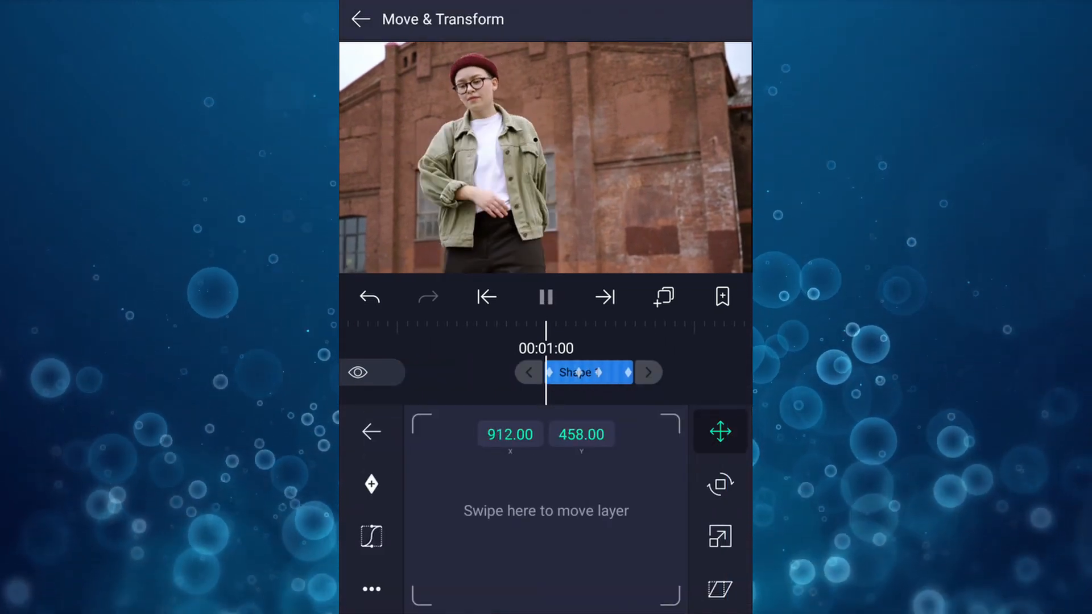
{"action": "left_click", "coordinate": [546, 297]}
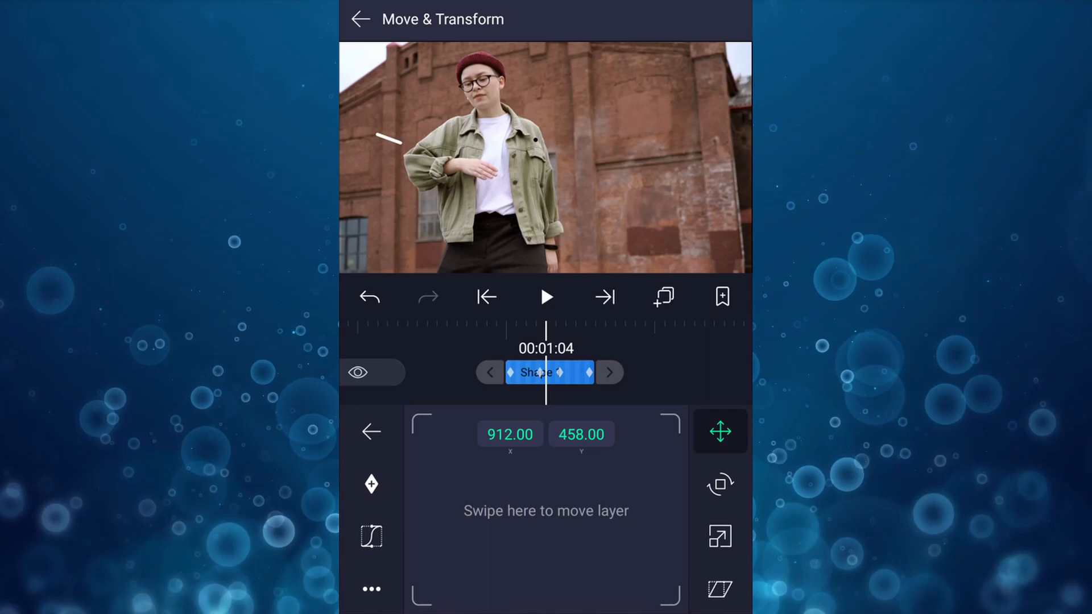
{"action": "left_click", "coordinate": [360, 19]}
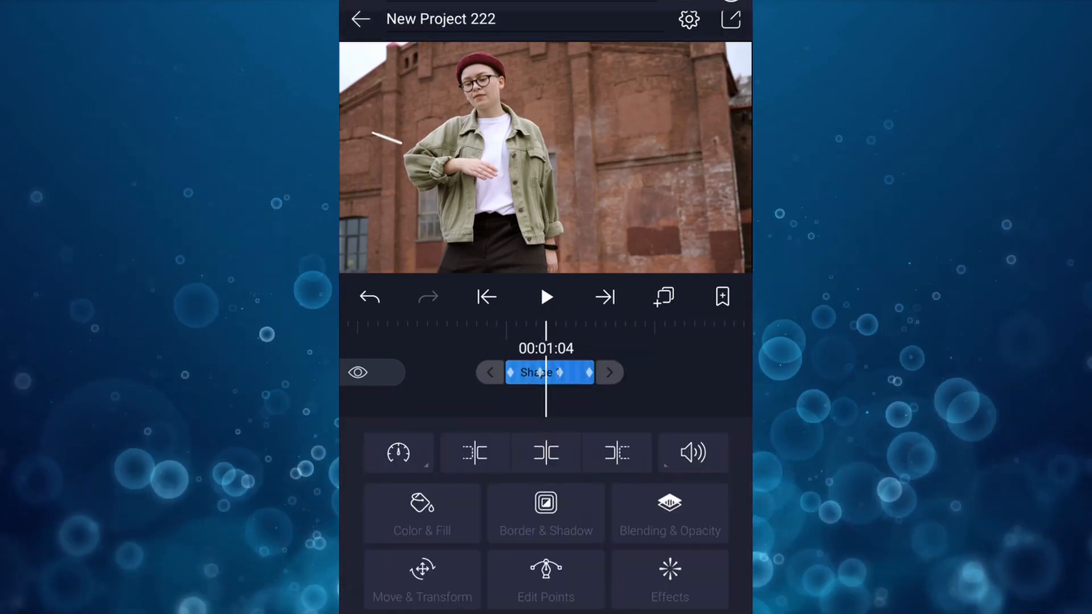
{"action": "left_click", "coordinate": [421, 579]}
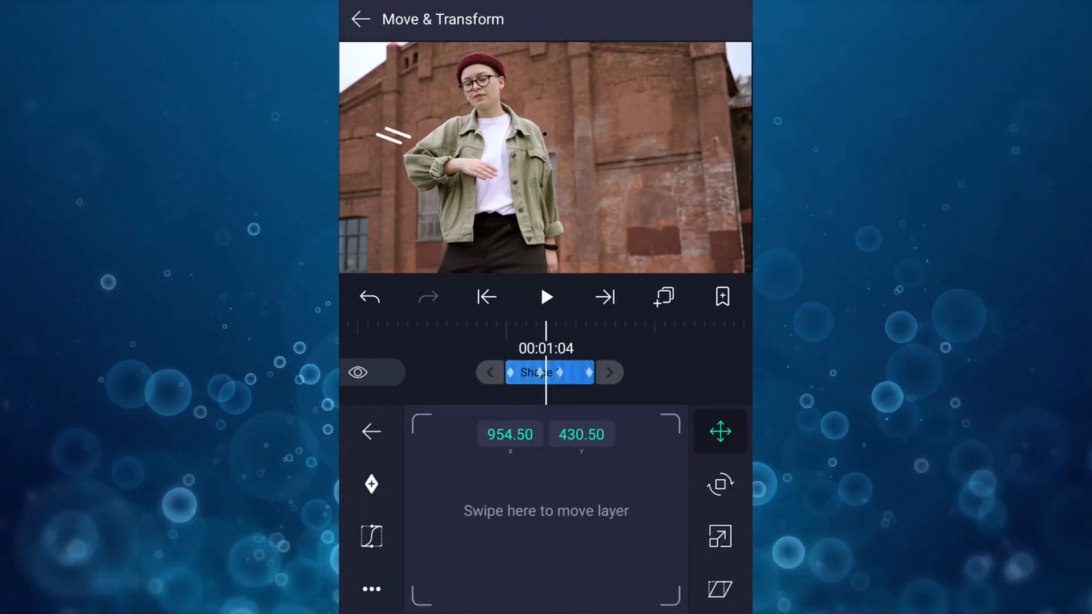
{"action": "left_click", "coordinate": [361, 19]}
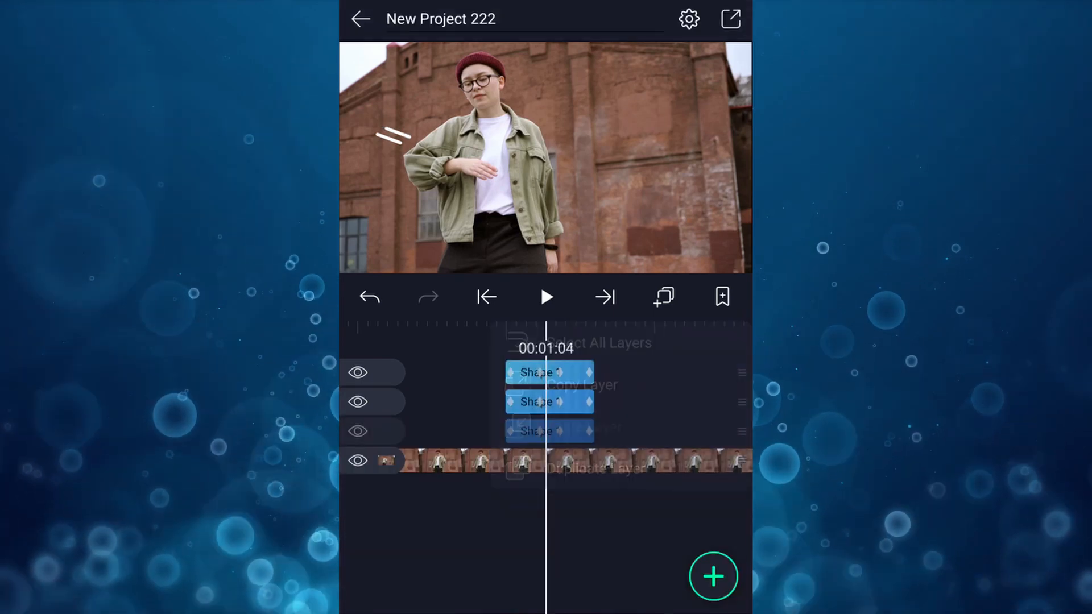
Step: Position and rotate the third line into the fan and multi-select the three Shape layers
{"action": "left_click", "coordinate": [547, 370]}
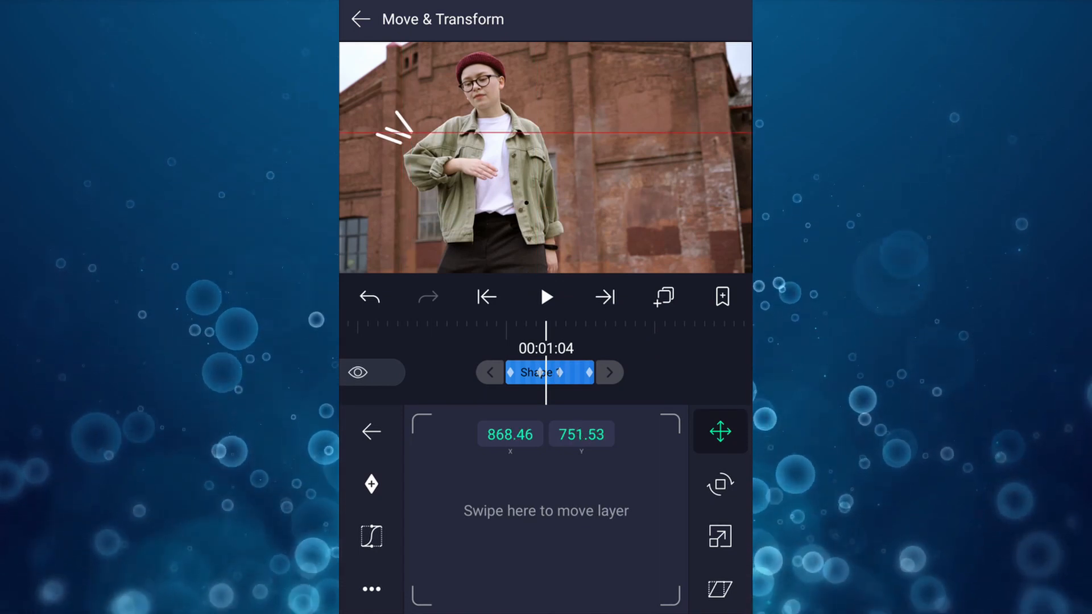
{"action": "left_click", "coordinate": [360, 20]}
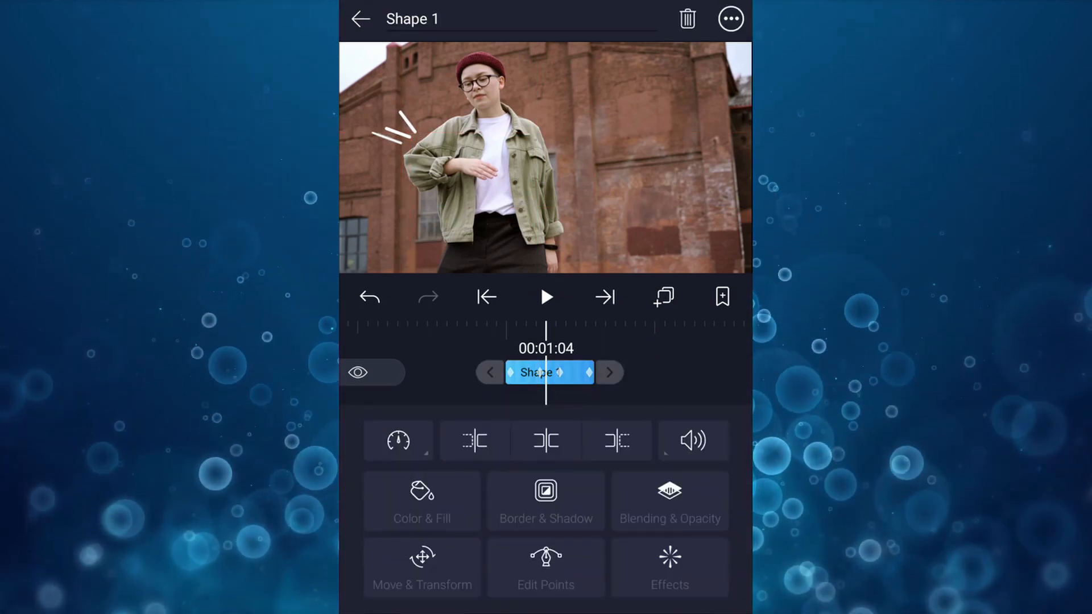
{"action": "left_click", "coordinate": [422, 566]}
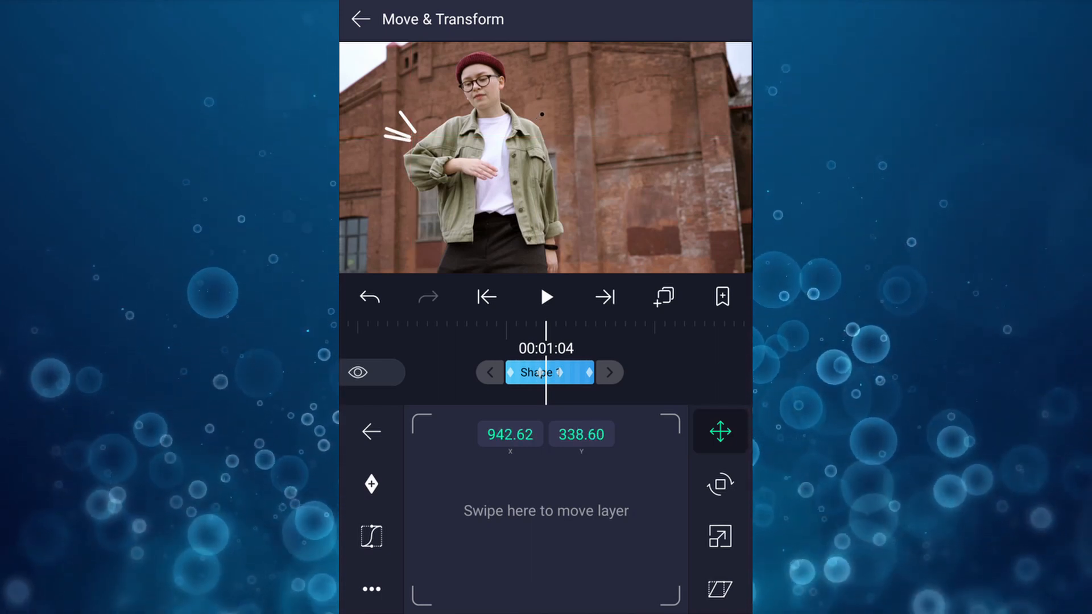
{"action": "left_click", "coordinate": [720, 484]}
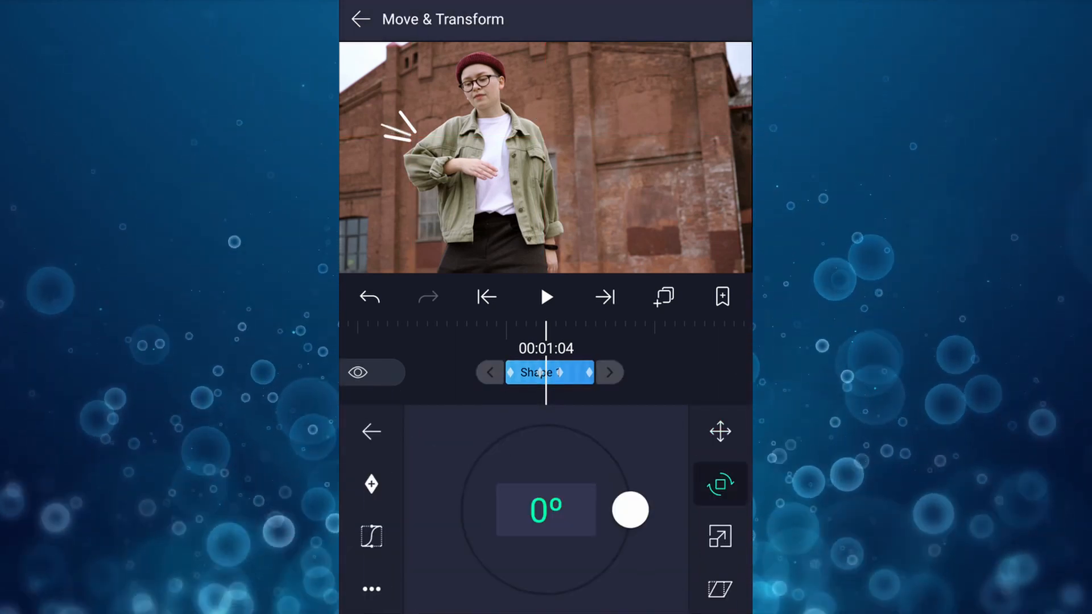
{"action": "left_click", "coordinate": [720, 432]}
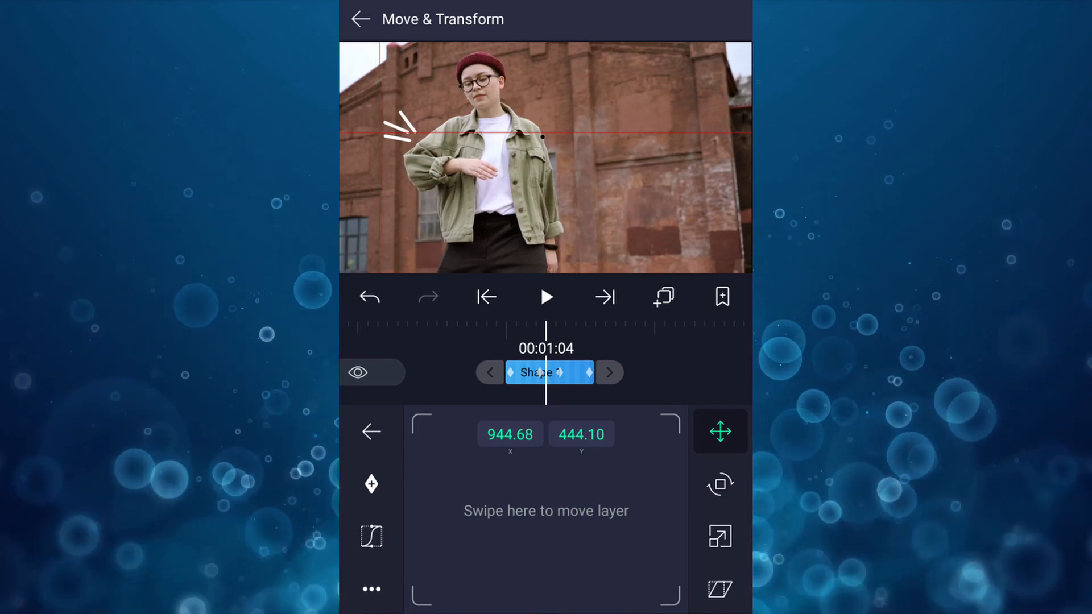
{"action": "left_click", "coordinate": [361, 19]}
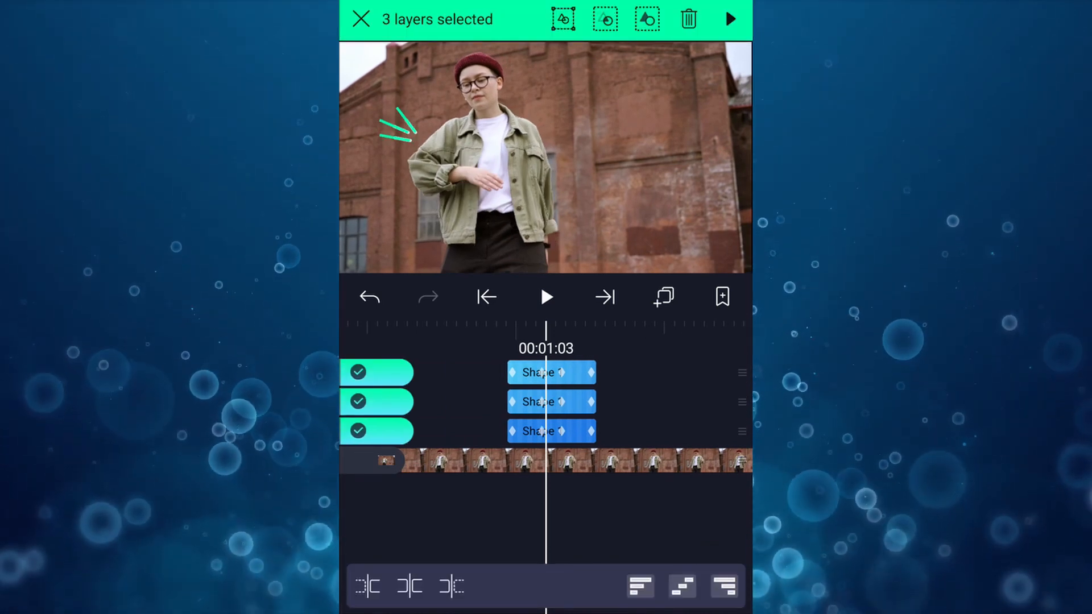
Step: Group the three lines, duplicate the group, and rotate and move the first copy into place
{"action": "left_click", "coordinate": [563, 19]}
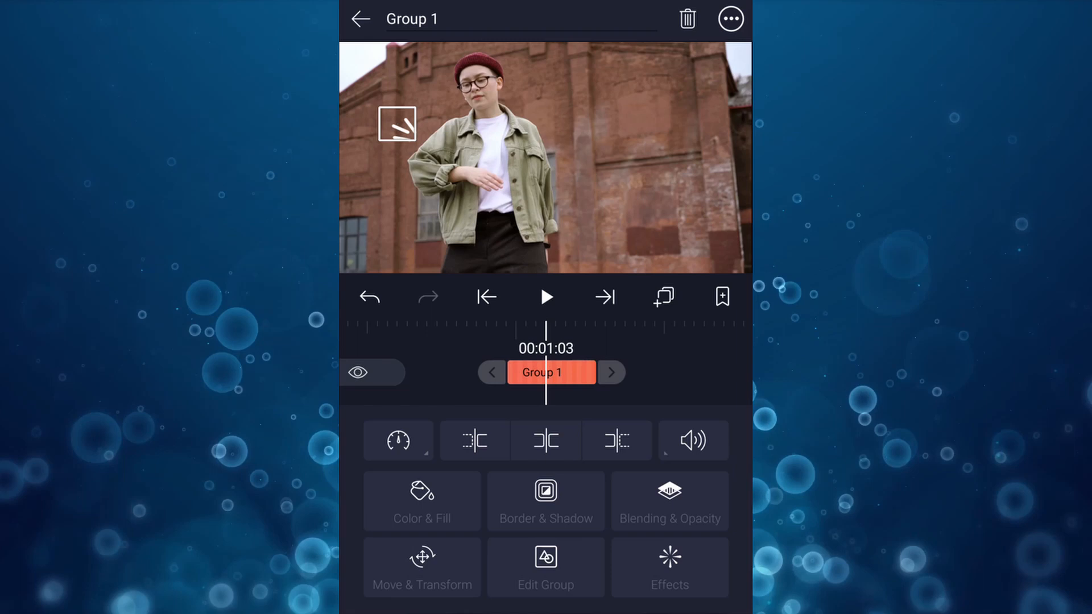
{"action": "left_click", "coordinate": [663, 297]}
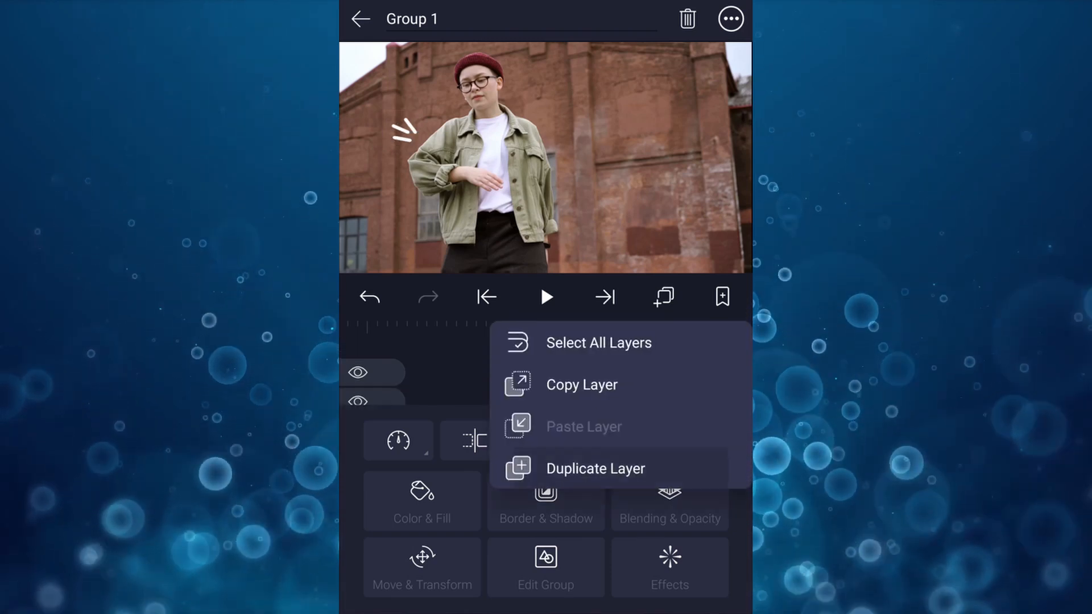
{"action": "left_click", "coordinate": [360, 20]}
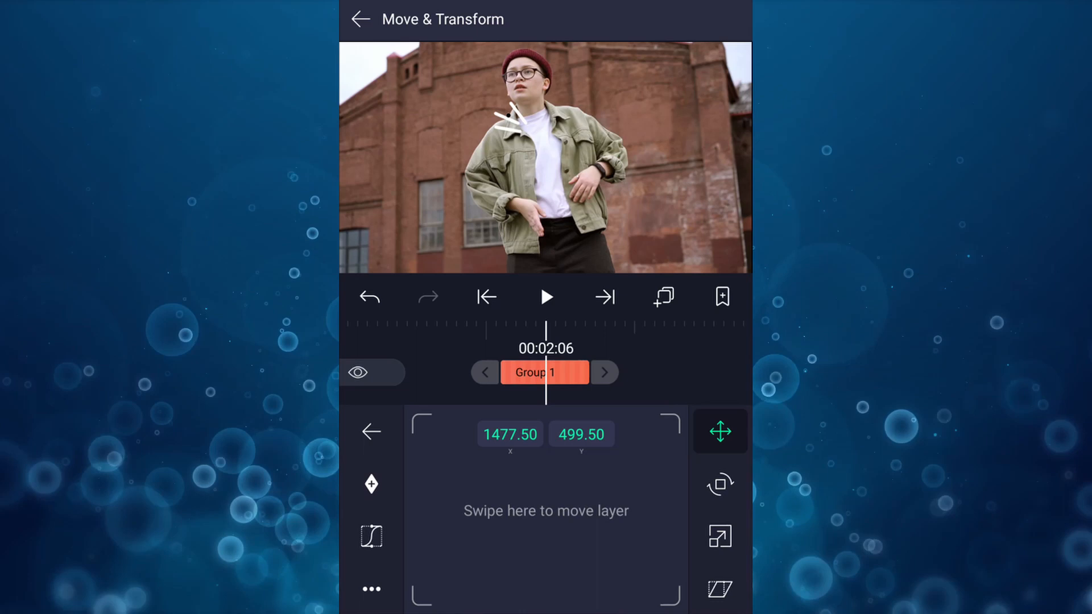
{"action": "left_click", "coordinate": [720, 485]}
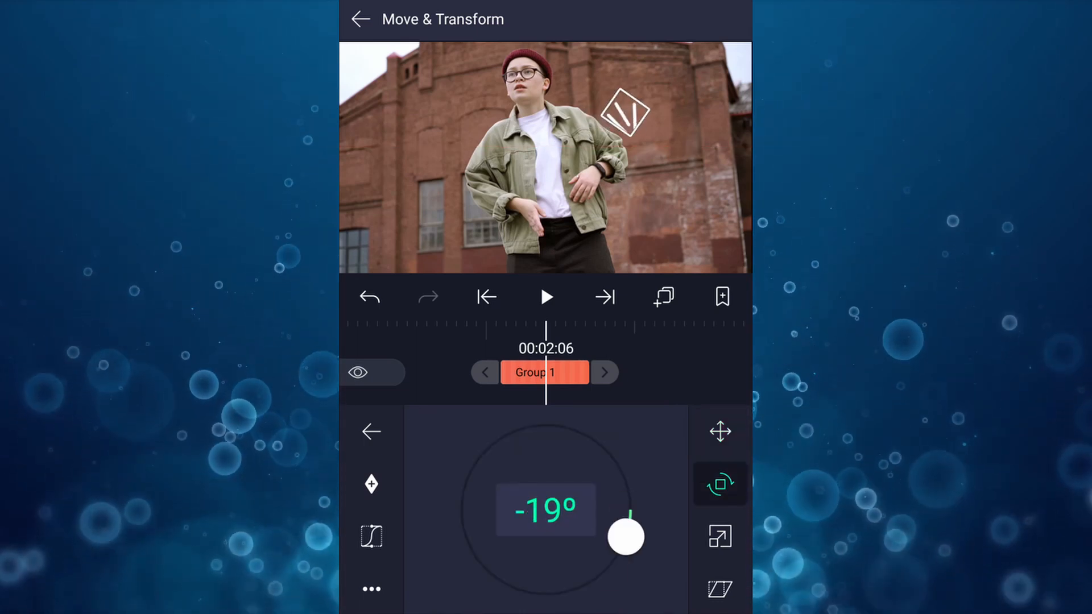
{"action": "left_click", "coordinate": [719, 431]}
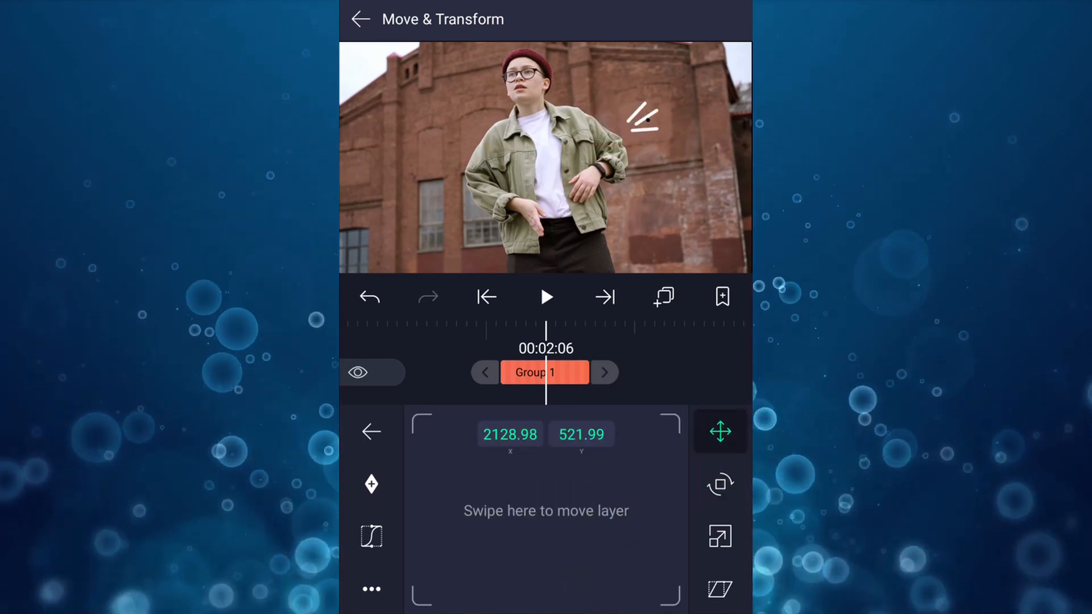
{"action": "left_click", "coordinate": [720, 485]}
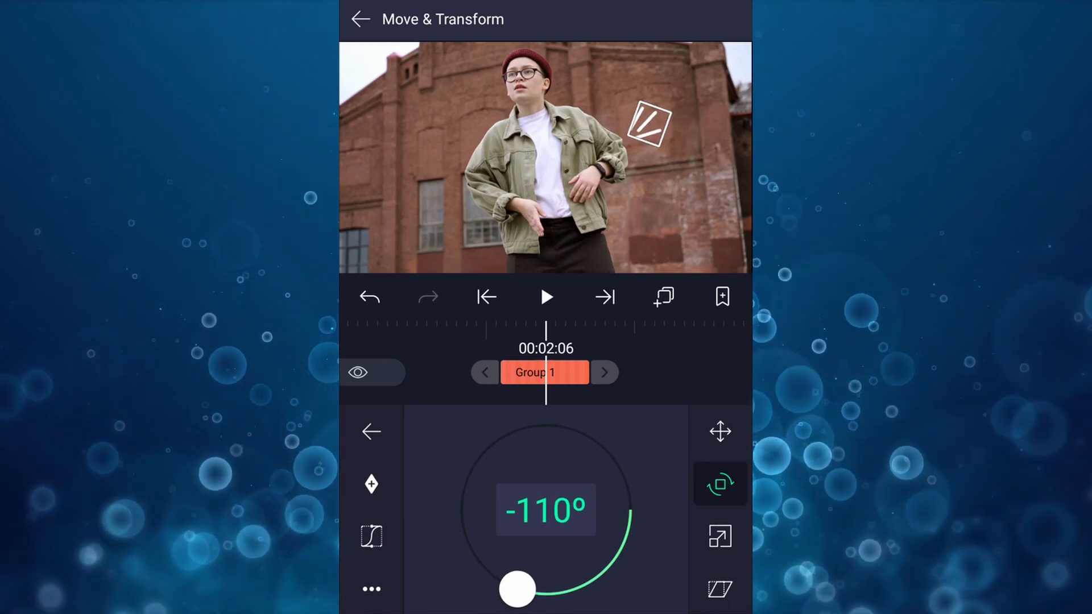
{"action": "left_click", "coordinate": [371, 432]}
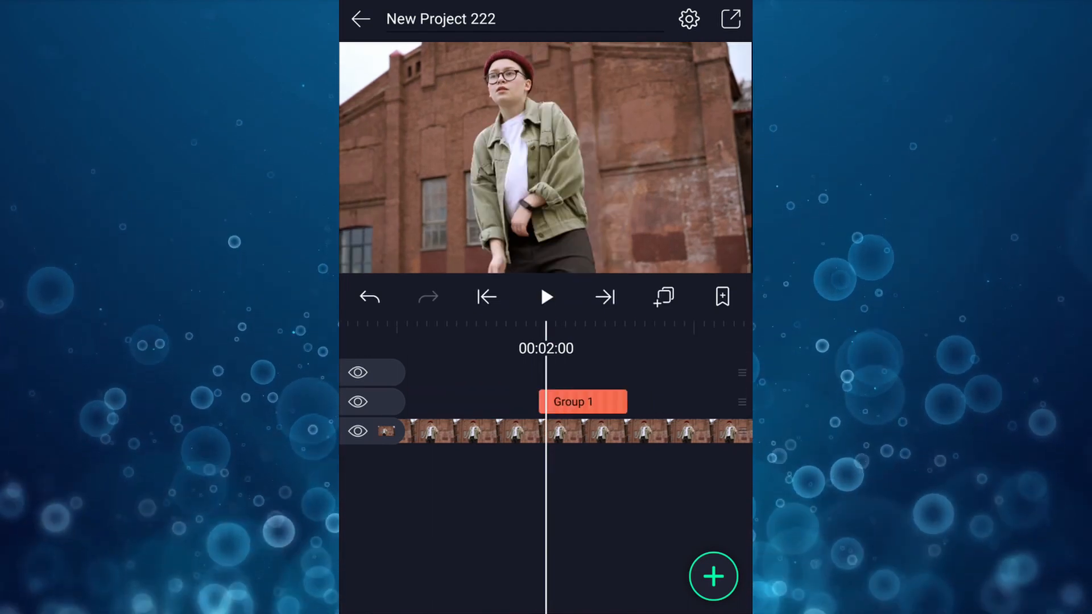
Step: Reposition and rotate the copied burst beside the dancer's shoulder at a later moment
{"action": "left_click", "coordinate": [583, 401]}
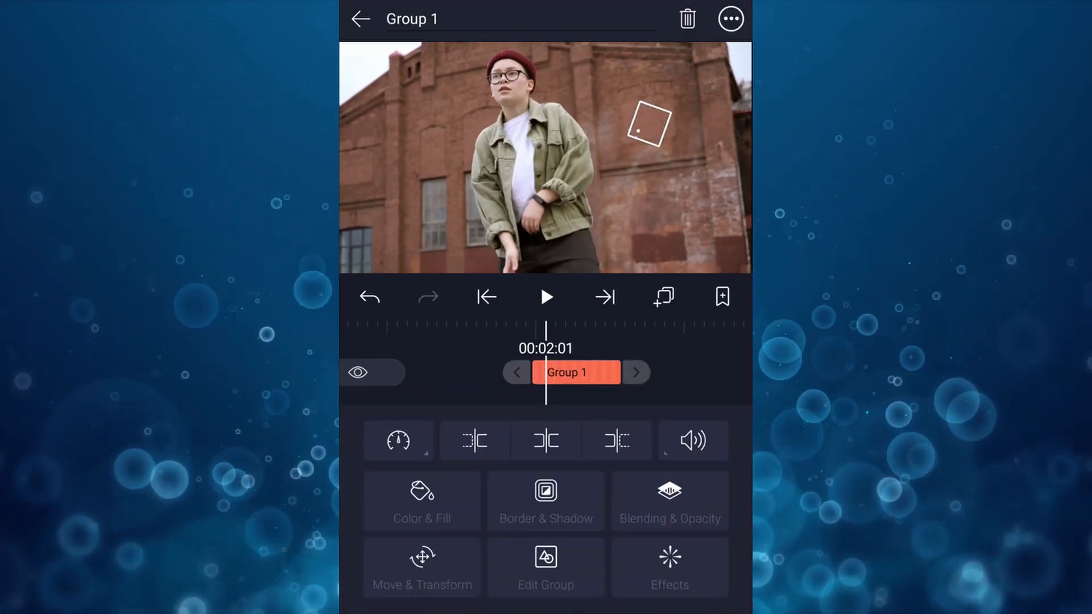
{"action": "left_click", "coordinate": [420, 566]}
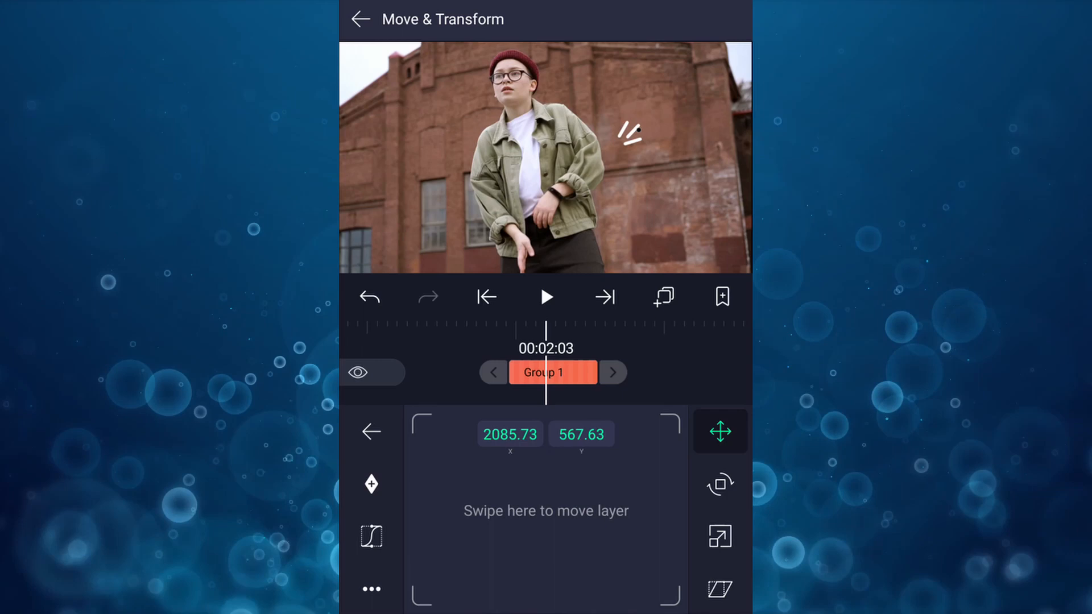
{"action": "left_click", "coordinate": [360, 19]}
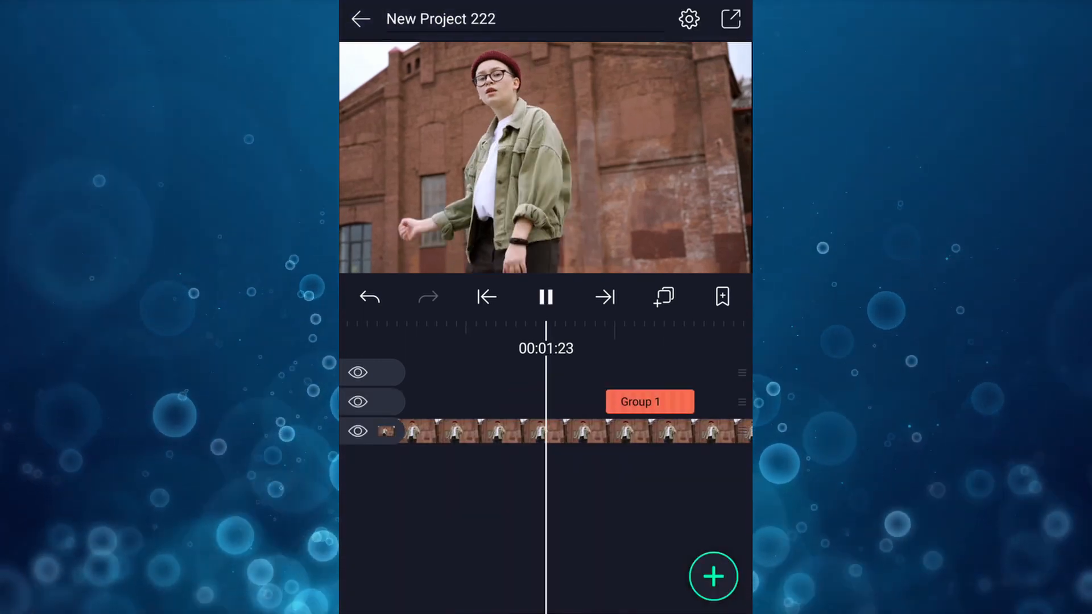
{"action": "left_click", "coordinate": [545, 296]}
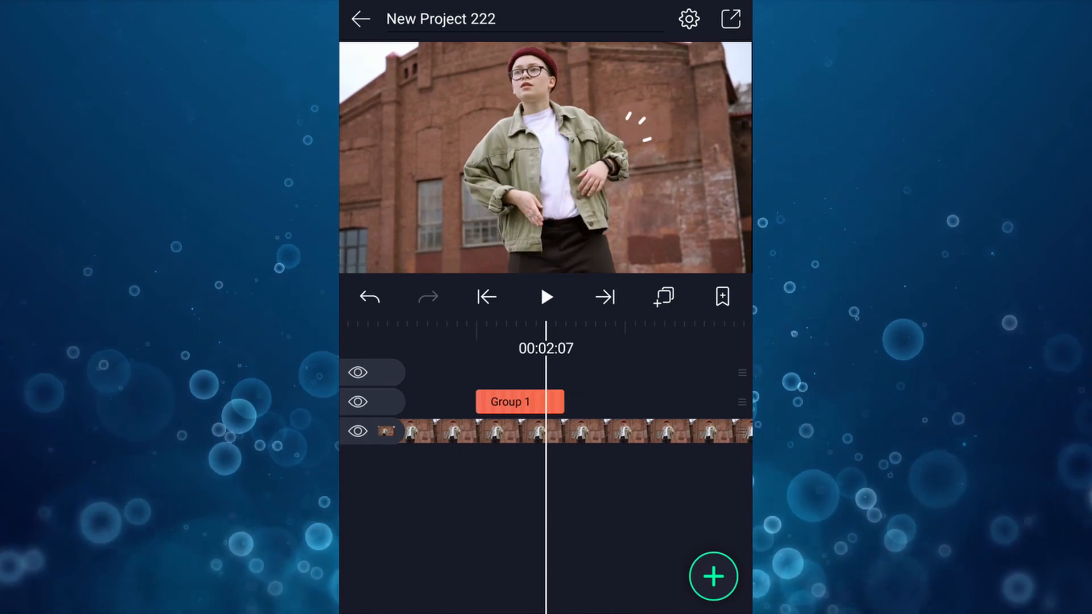
{"action": "left_click", "coordinate": [518, 401]}
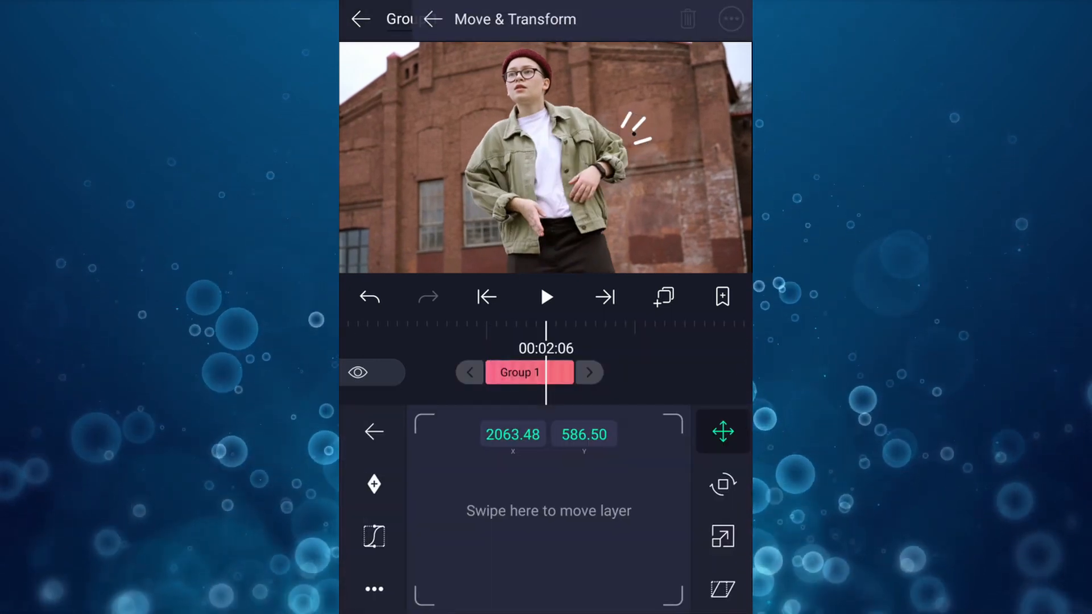
{"action": "left_click", "coordinate": [722, 485]}
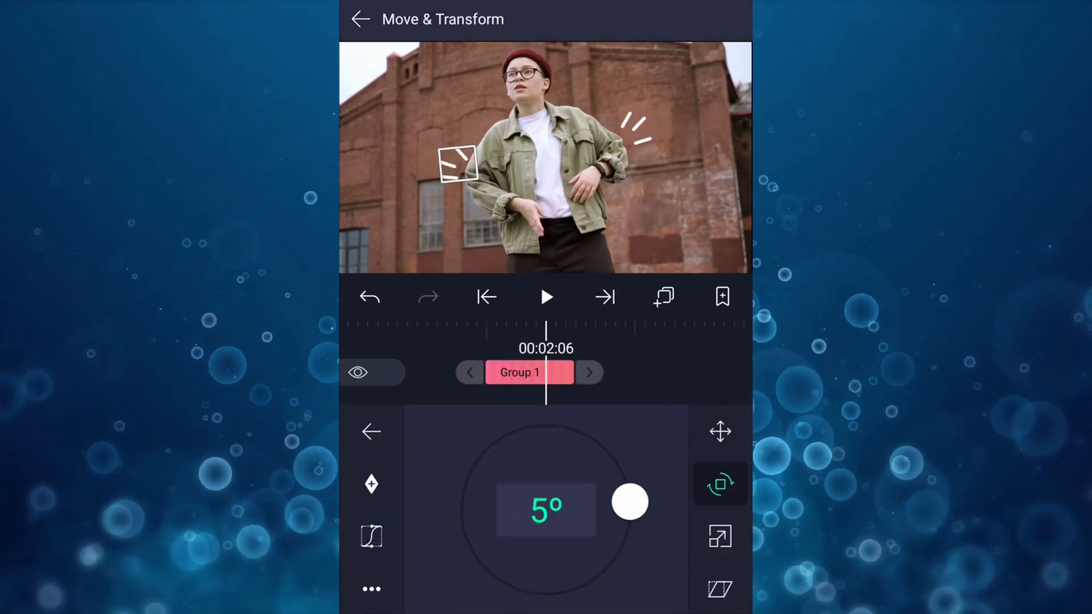
{"action": "left_click", "coordinate": [371, 432]}
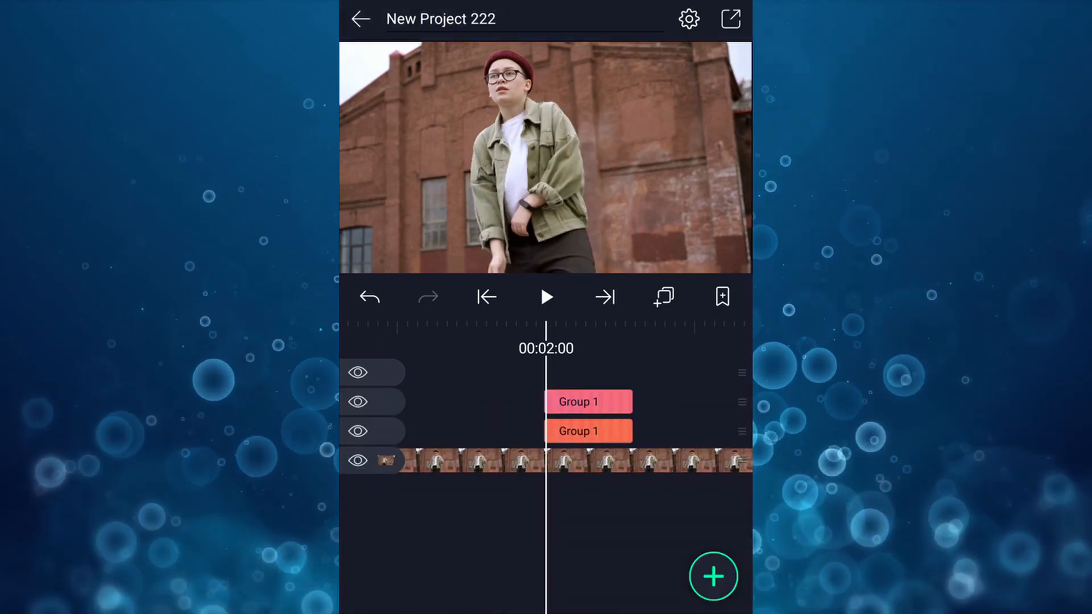
Step: Place further burst copies along the timeline, moving one above the dancer's head
{"action": "left_click", "coordinate": [578, 401]}
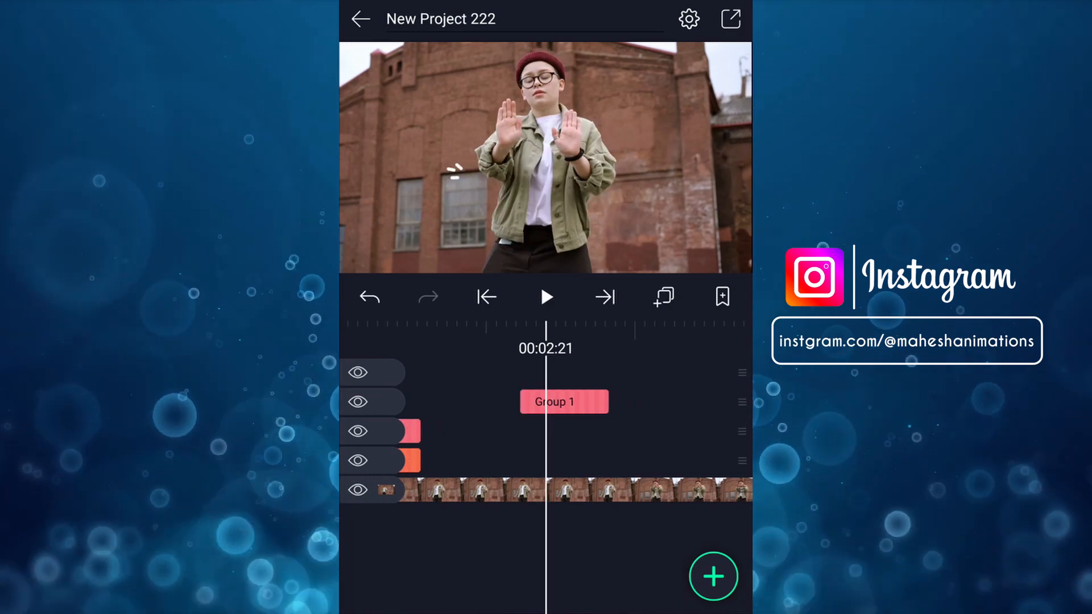
{"action": "left_click", "coordinate": [564, 401]}
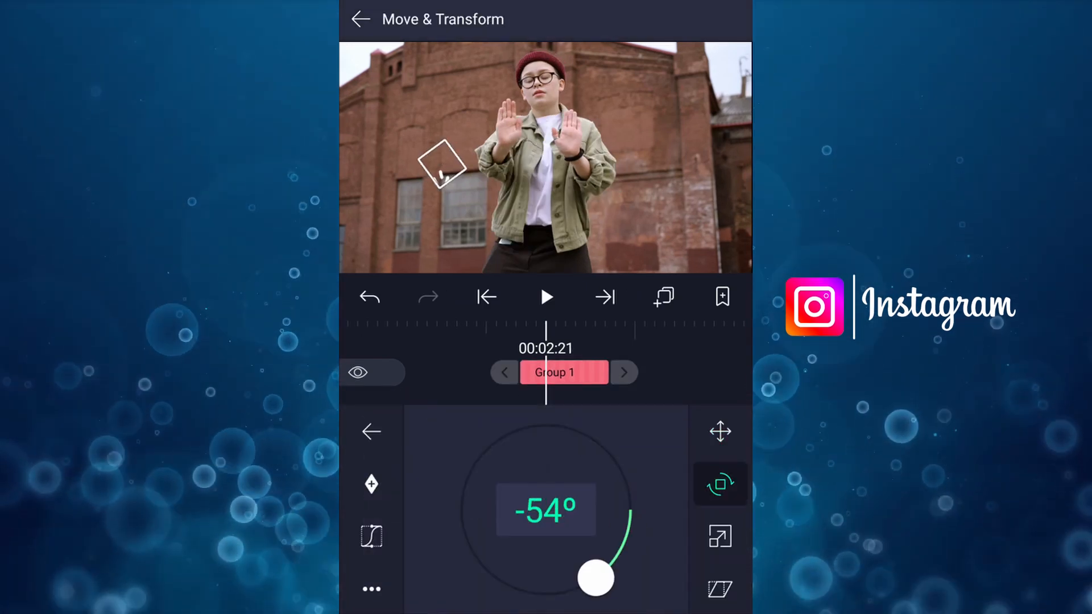
{"action": "left_click", "coordinate": [720, 433]}
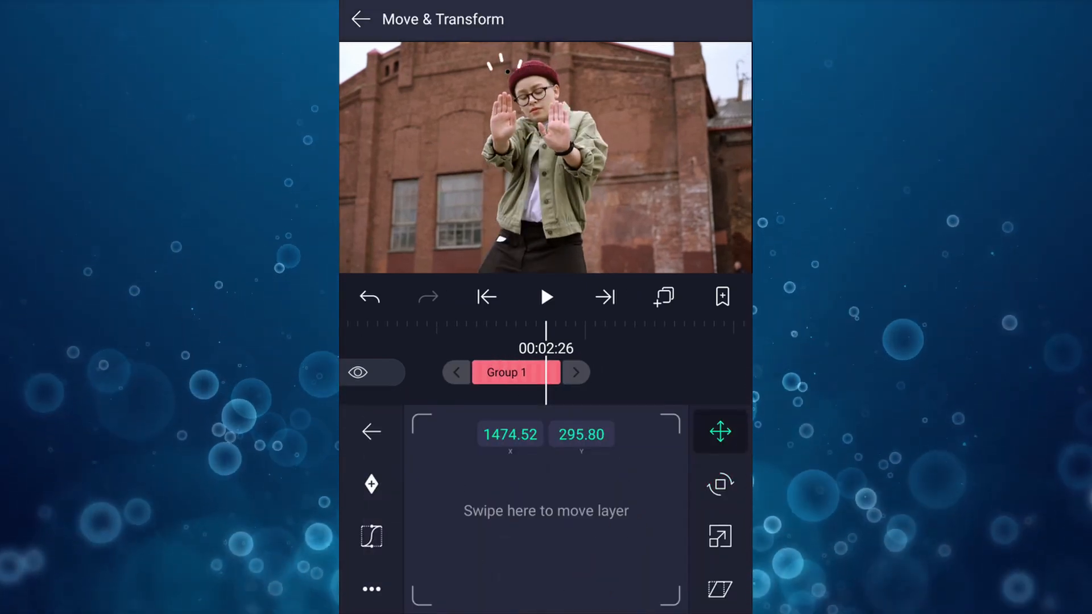
{"action": "left_click", "coordinate": [361, 19]}
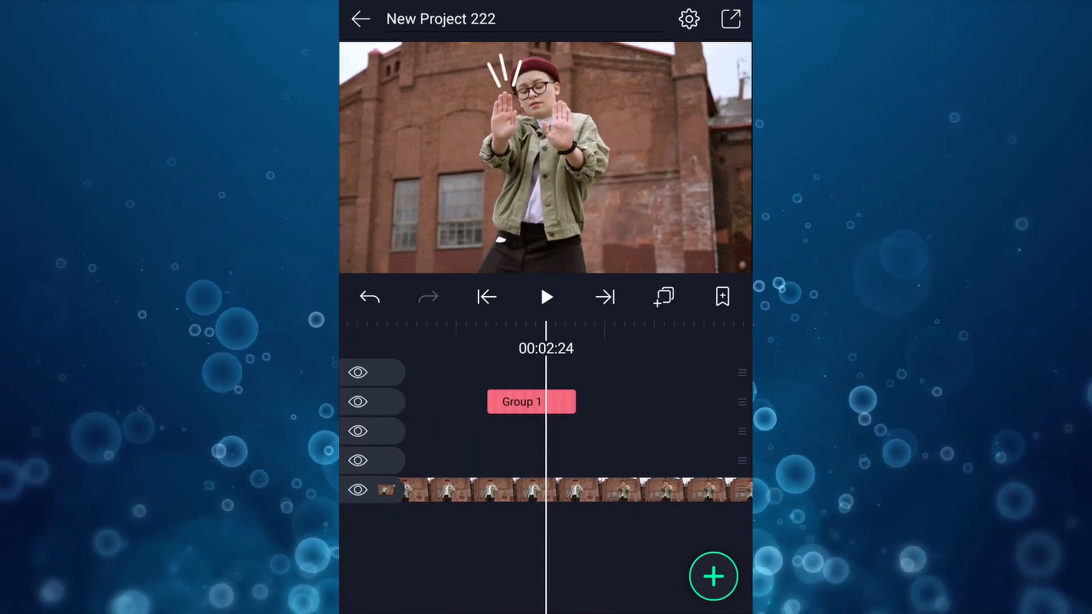
{"action": "left_click", "coordinate": [531, 401]}
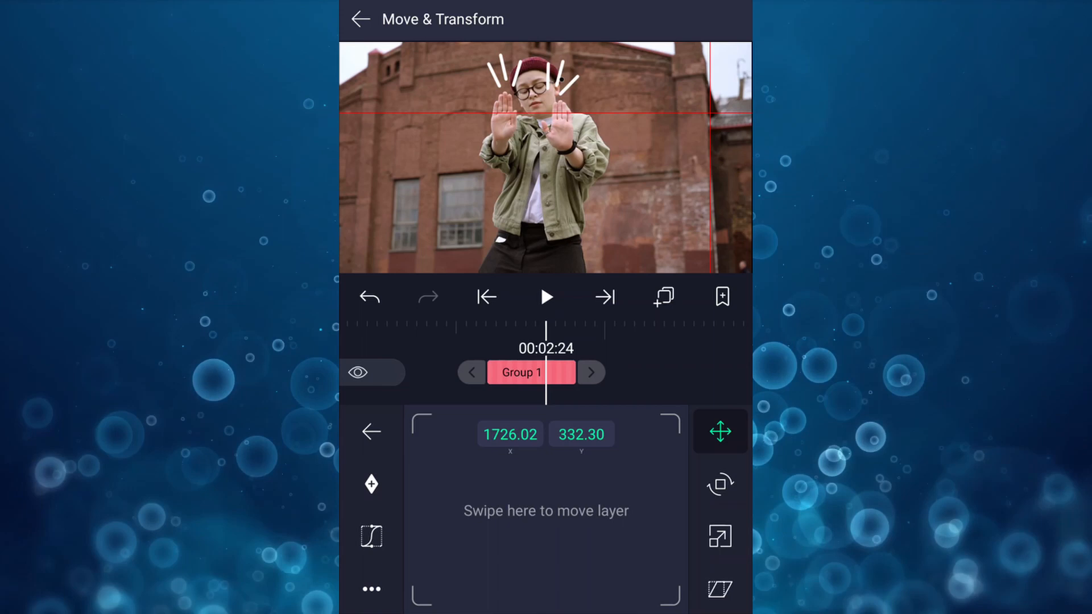
{"action": "left_click", "coordinate": [360, 19]}
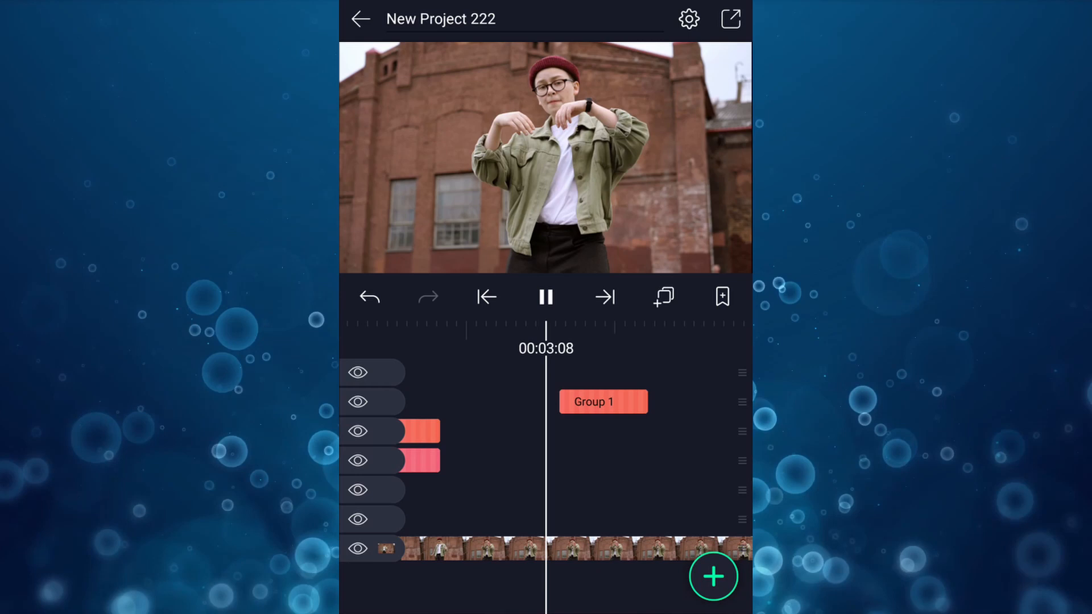
Step: Move the late Group 1 burst to the upper left beside the dancer's arm
{"action": "left_click", "coordinate": [545, 297]}
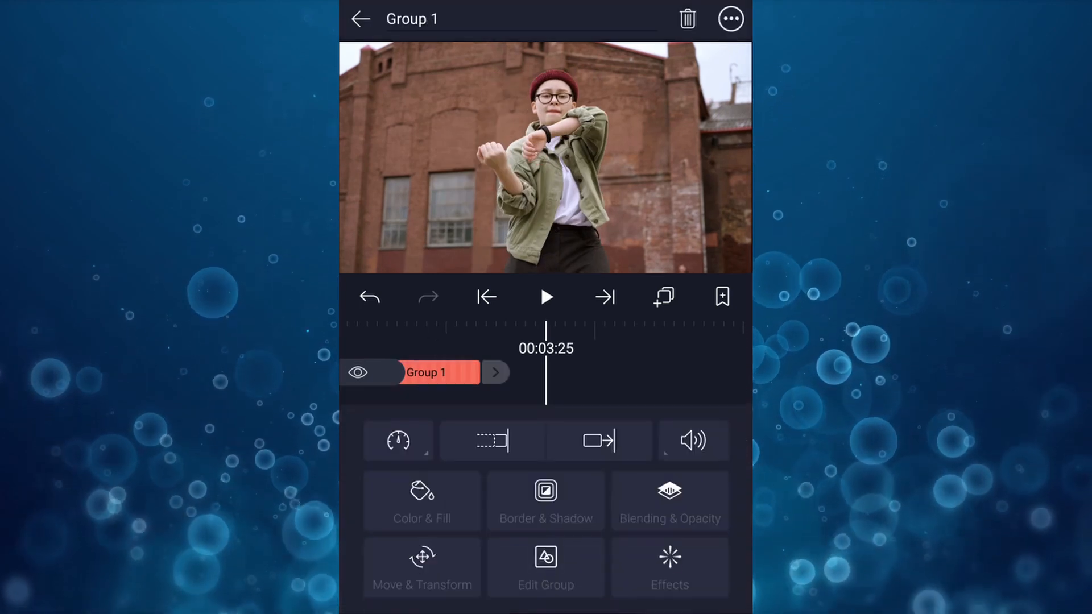
{"action": "left_click", "coordinate": [360, 20]}
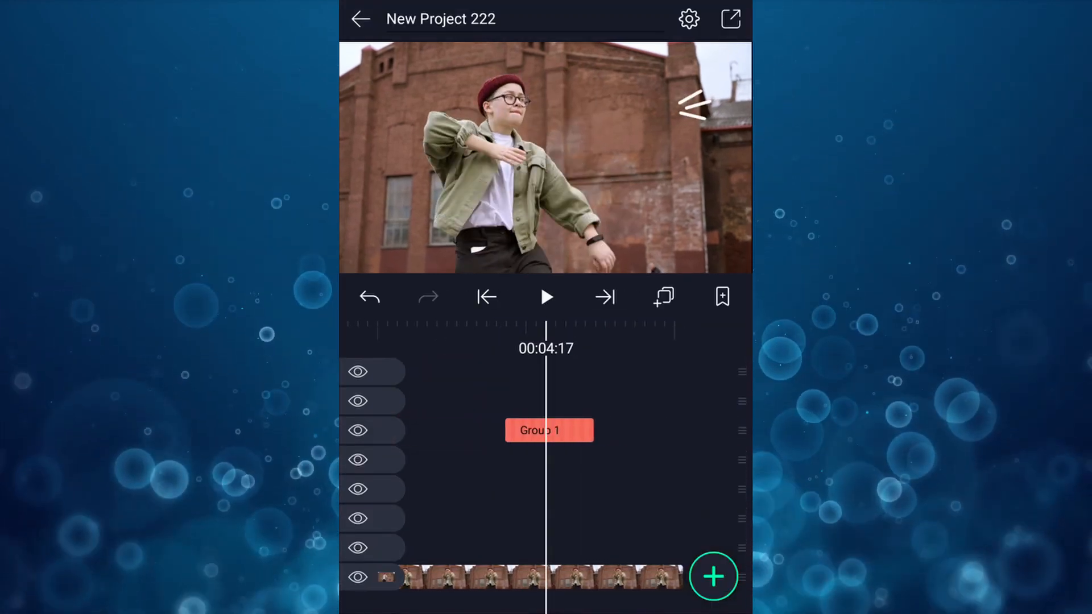
{"action": "left_click", "coordinate": [548, 430]}
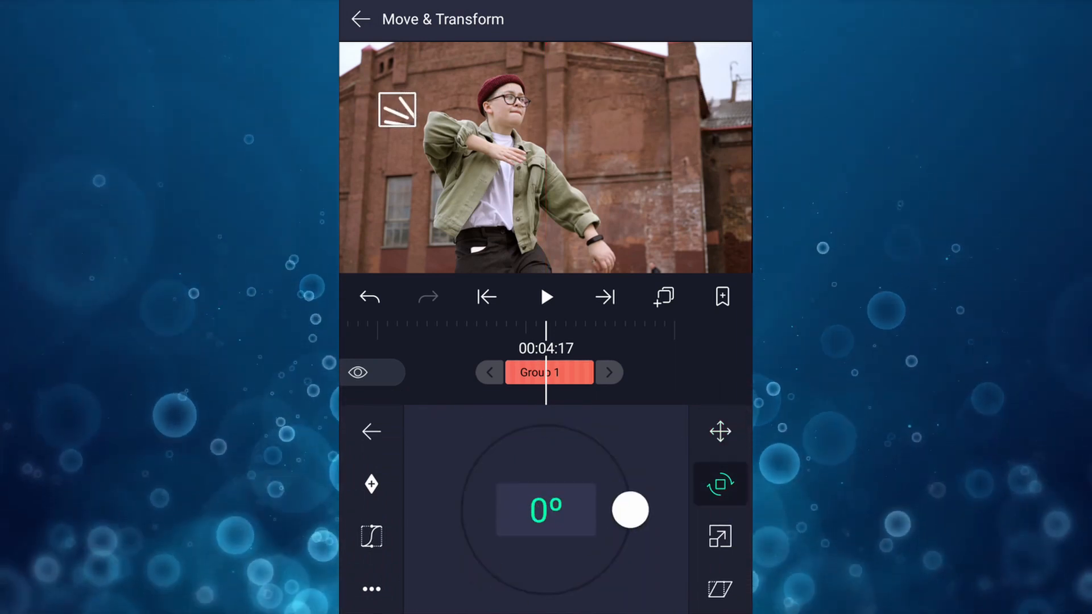
{"action": "left_click", "coordinate": [369, 432]}
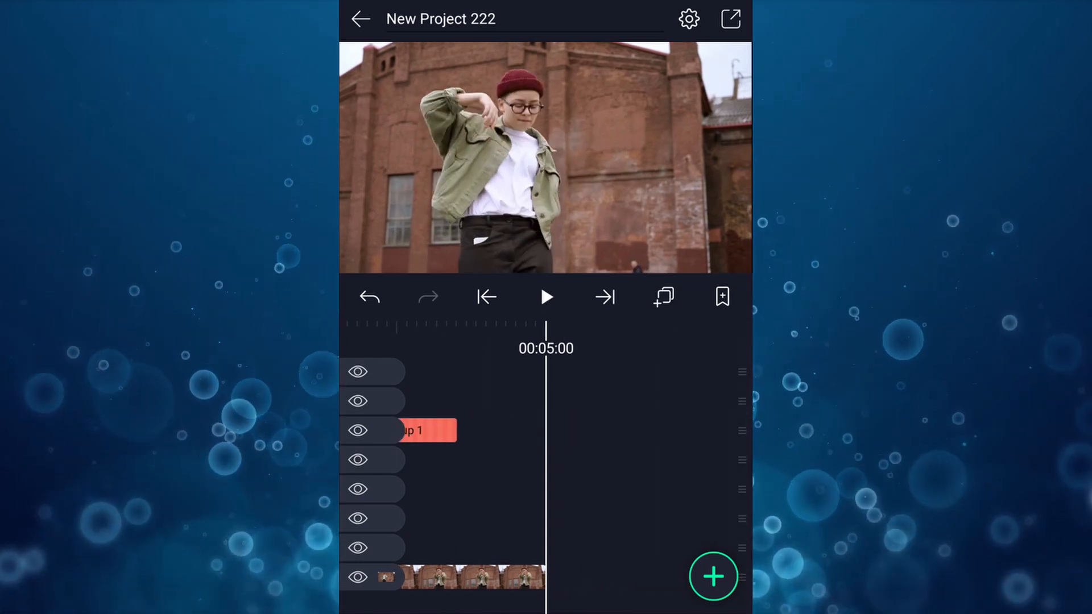
{"action": "left_click", "coordinate": [486, 297]}
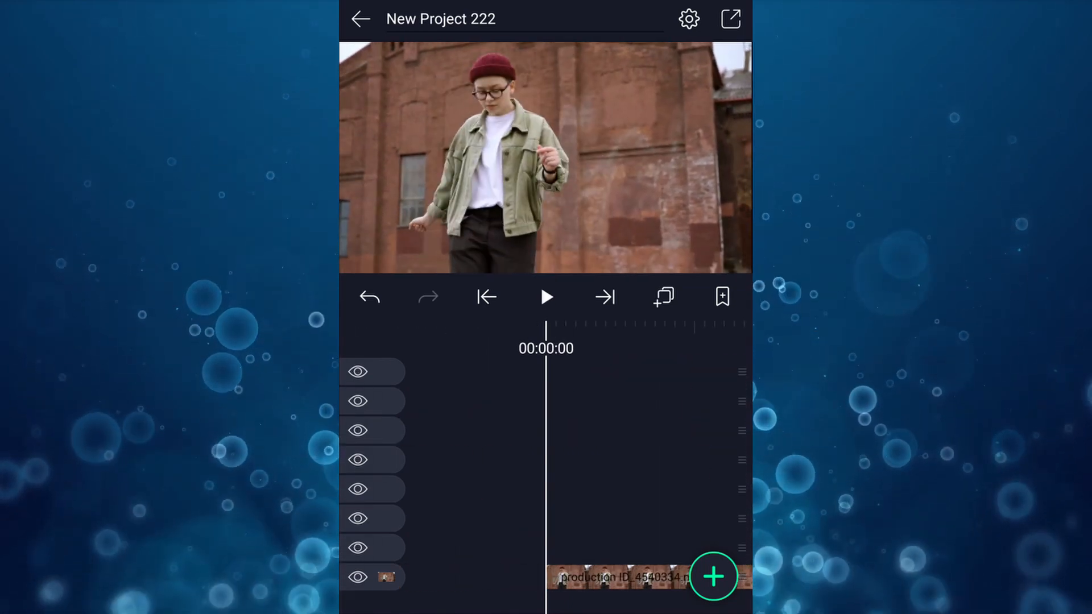
{"action": "left_click", "coordinate": [546, 297]}
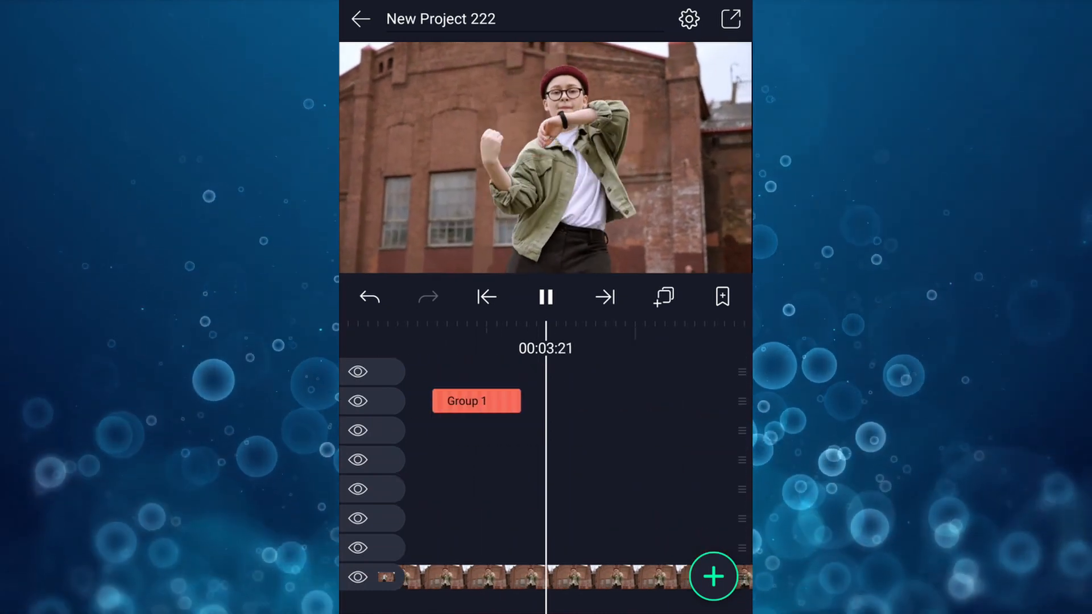
{"action": "left_click", "coordinate": [545, 297]}
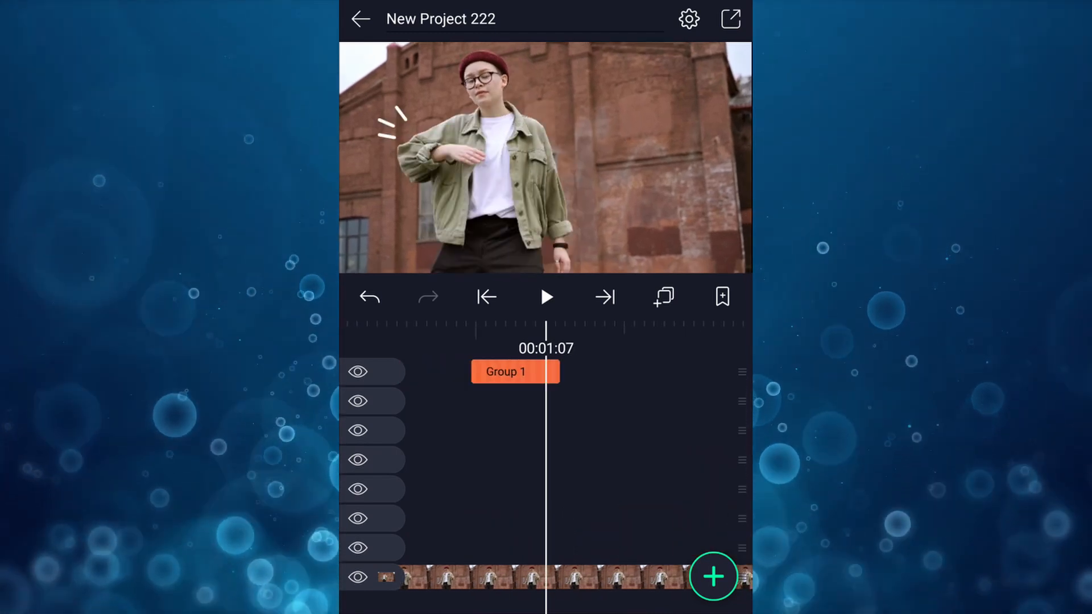
{"action": "left_click", "coordinate": [485, 297]}
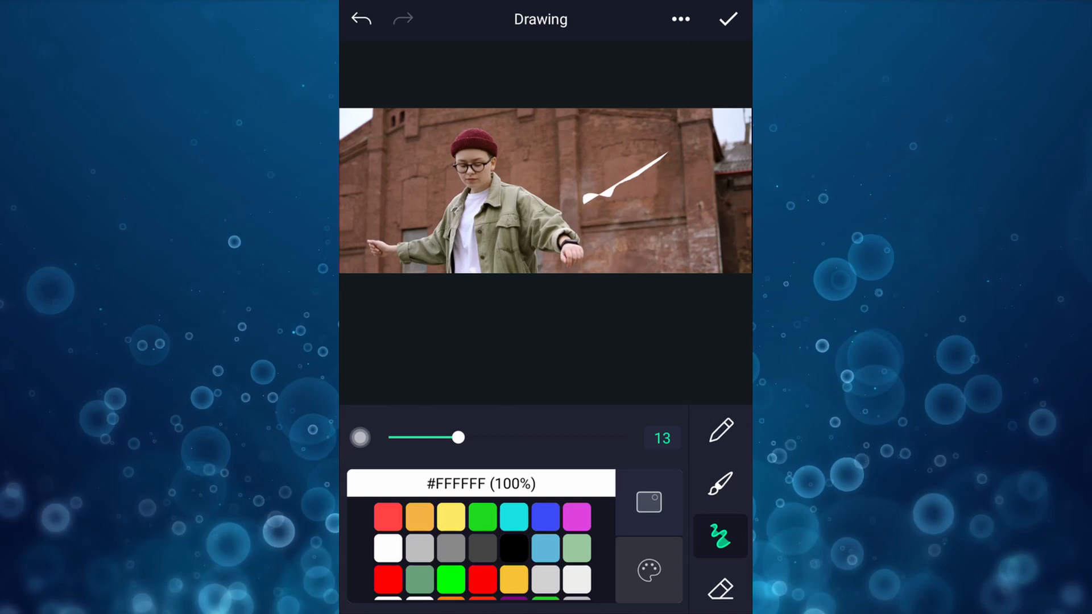
Step: Undo a stray stroke, brush white line fans on both sides of the dancer, confirm the Drawing layer, and begin another
{"action": "left_click", "coordinate": [360, 20]}
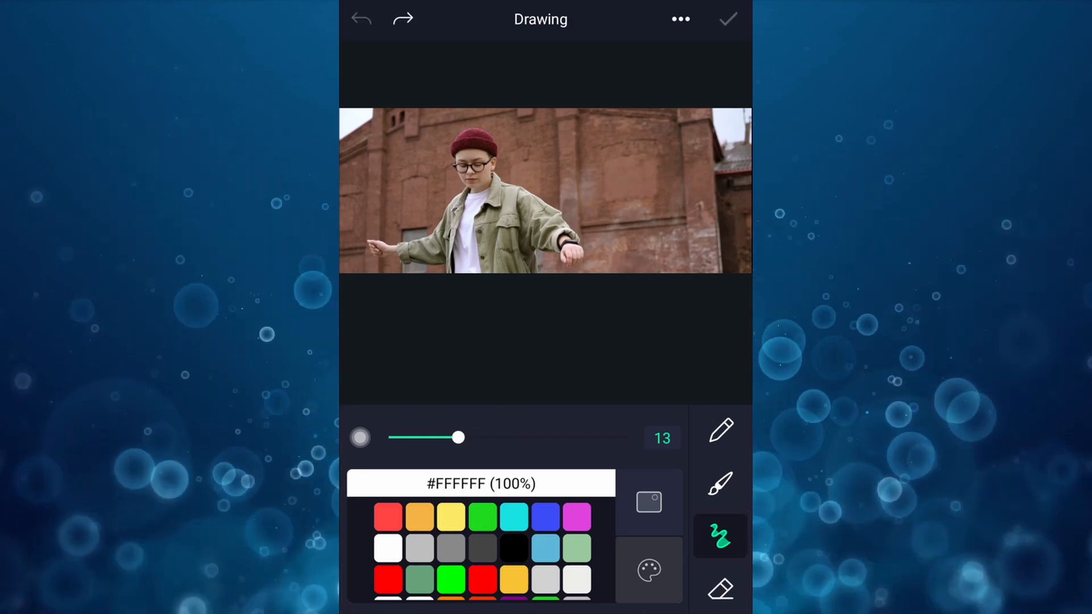
{"action": "left_click", "coordinate": [721, 482]}
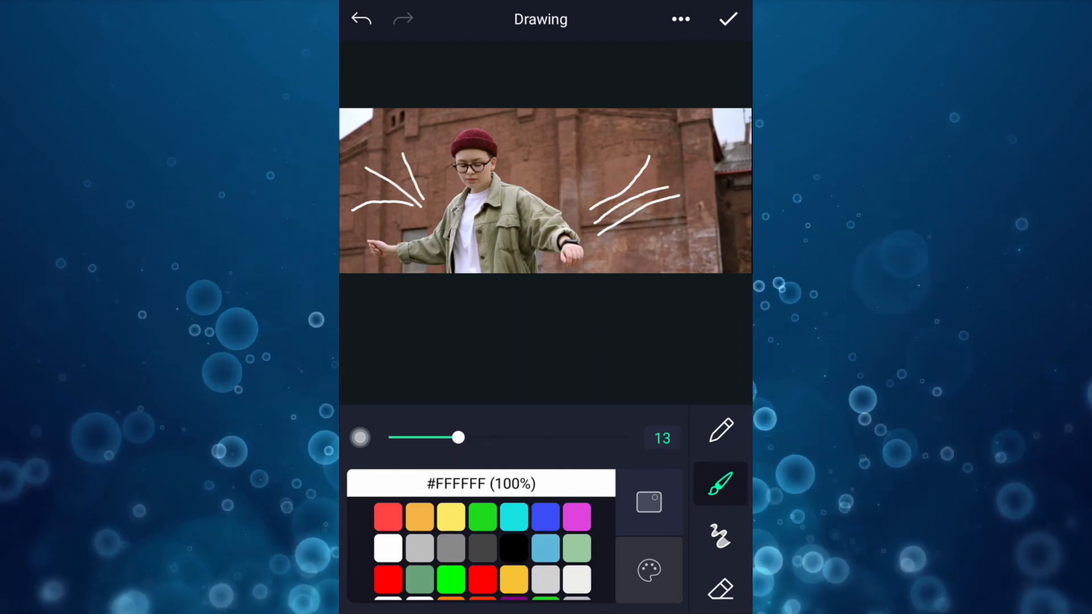
{"action": "left_click", "coordinate": [728, 19]}
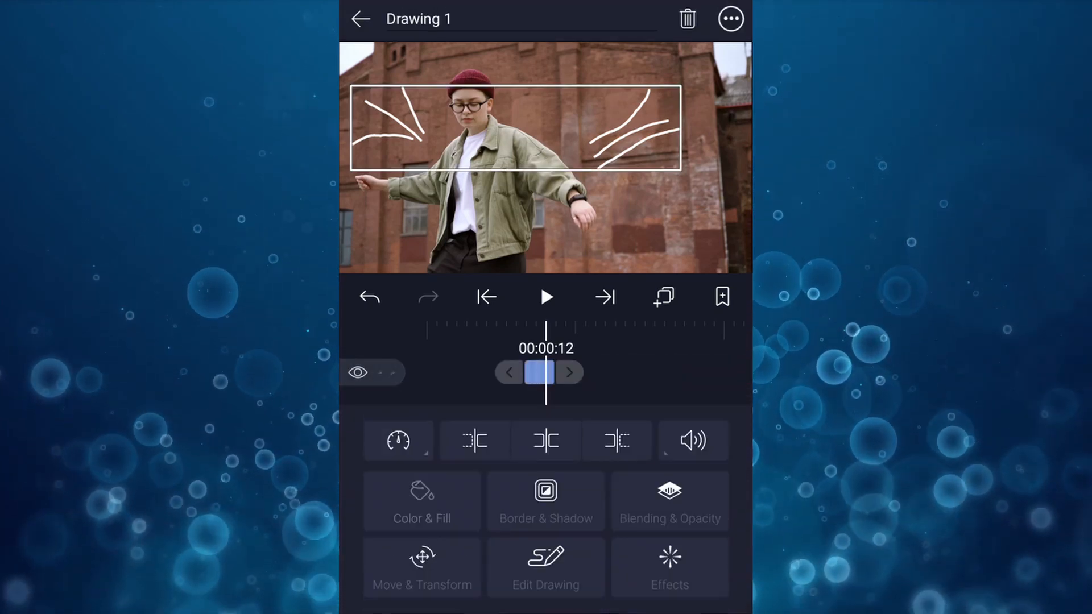
{"action": "left_click", "coordinate": [360, 19]}
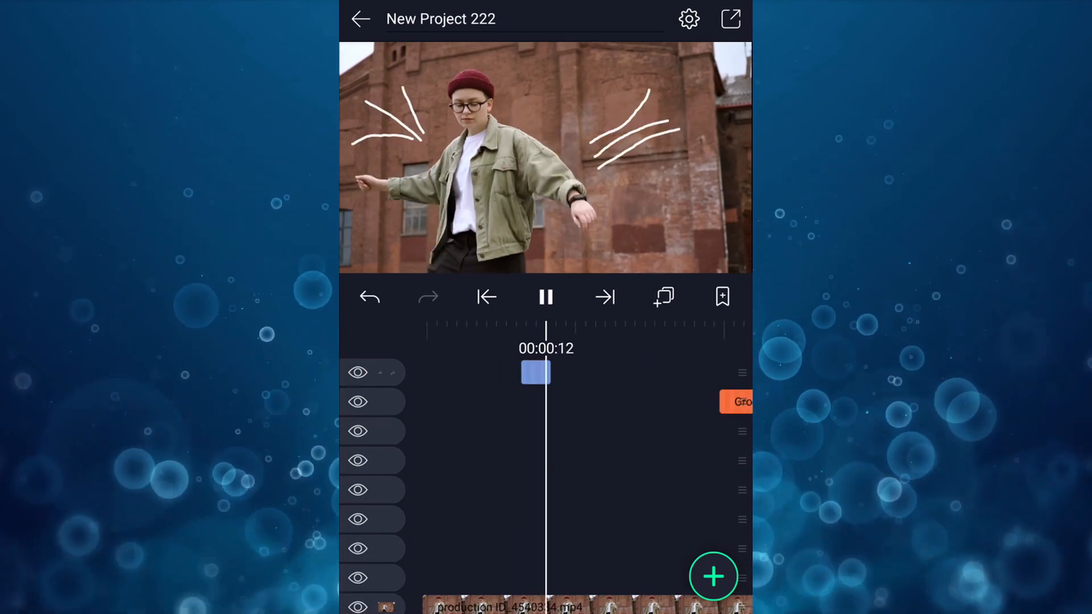
{"action": "left_click", "coordinate": [546, 297]}
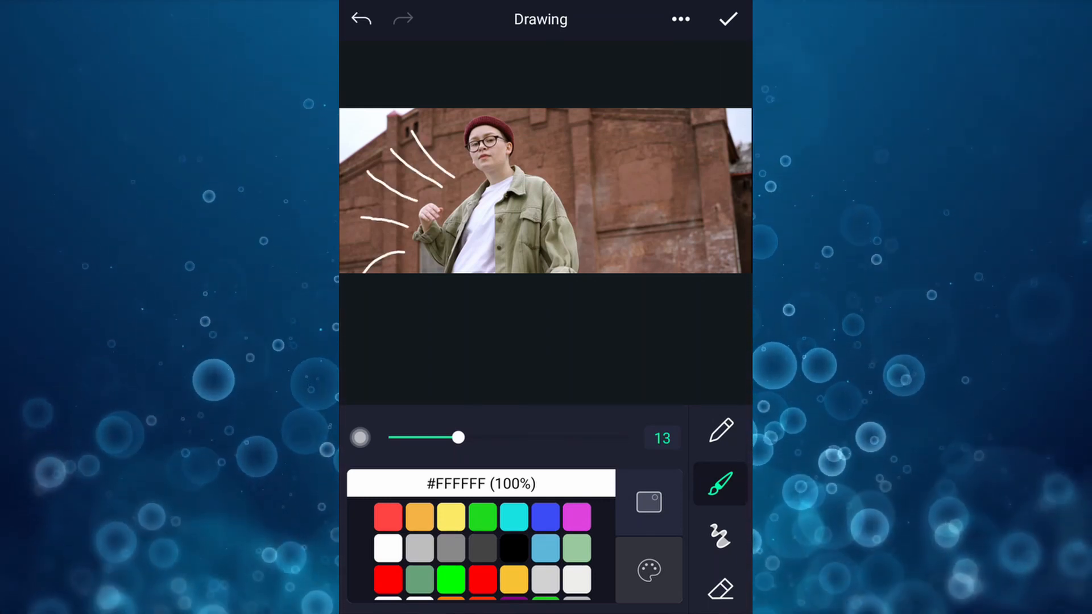
Step: Confirm freehand bursts at later moments, ending with Drawing 4 beside the dancer's outstretched arm
{"action": "left_click", "coordinate": [728, 19]}
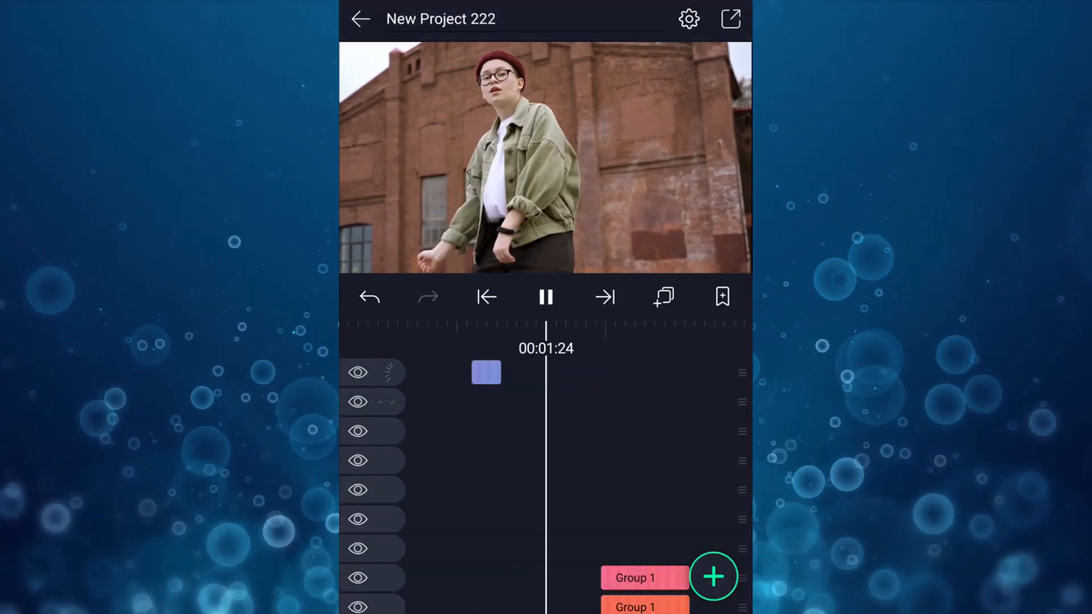
{"action": "left_click", "coordinate": [546, 296]}
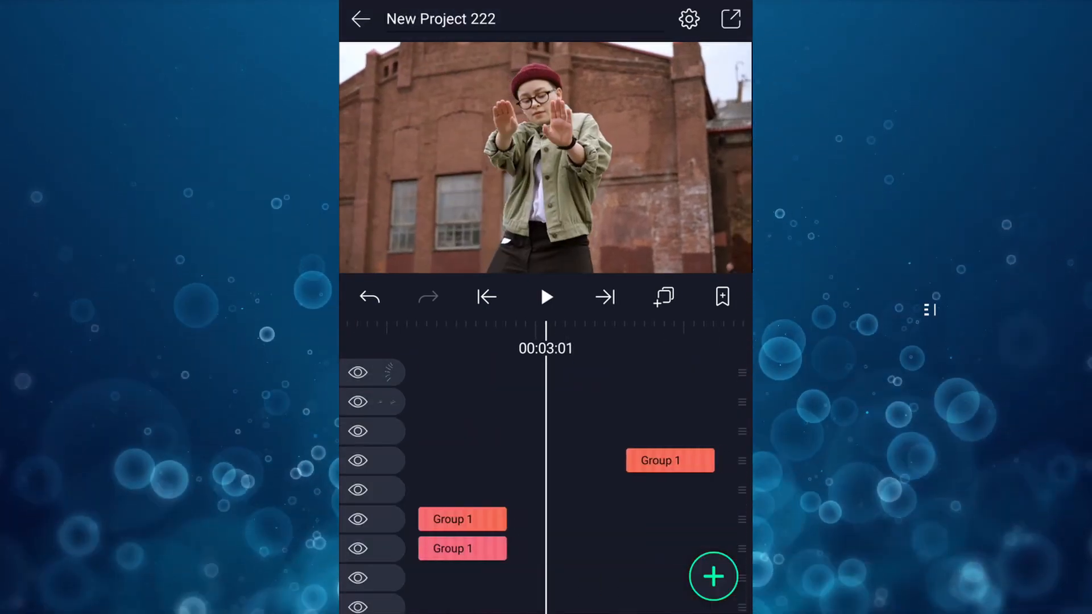
{"action": "left_click", "coordinate": [713, 576]}
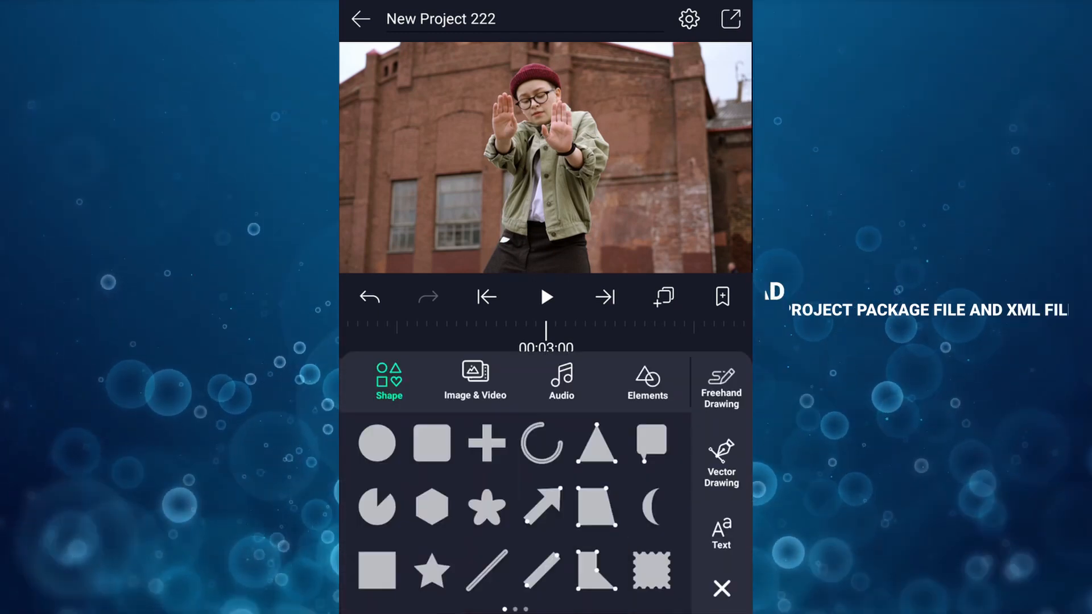
{"action": "left_click", "coordinate": [719, 384]}
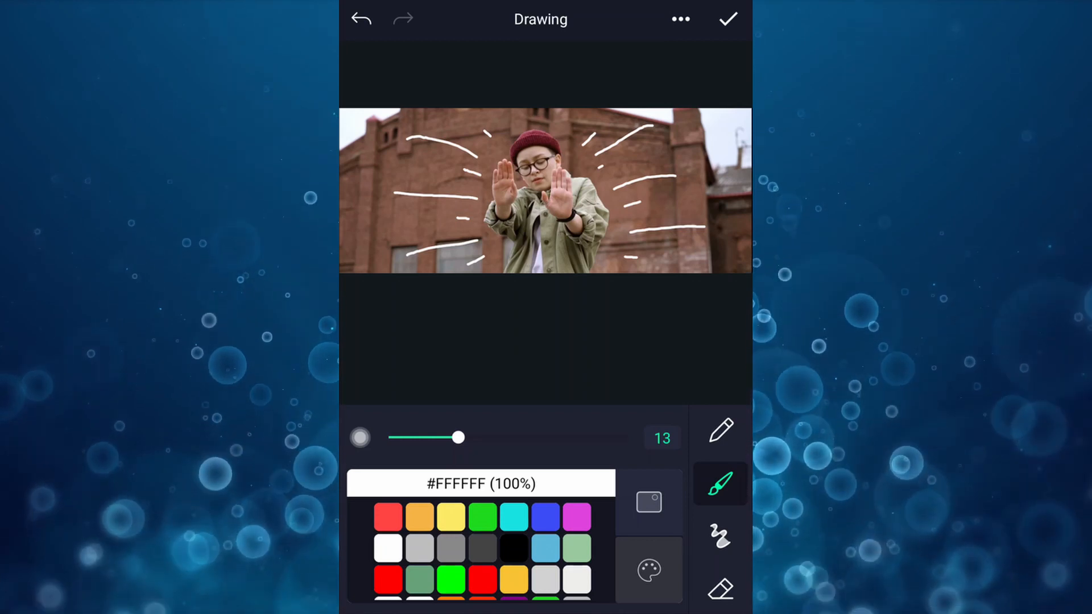
{"action": "left_click", "coordinate": [727, 19]}
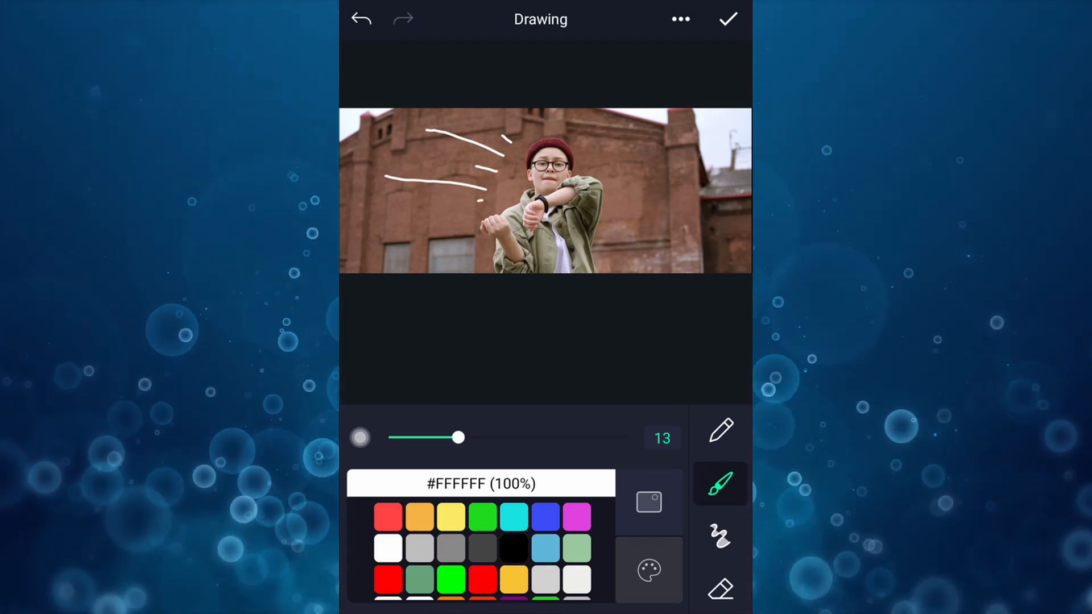
{"action": "left_click", "coordinate": [728, 19]}
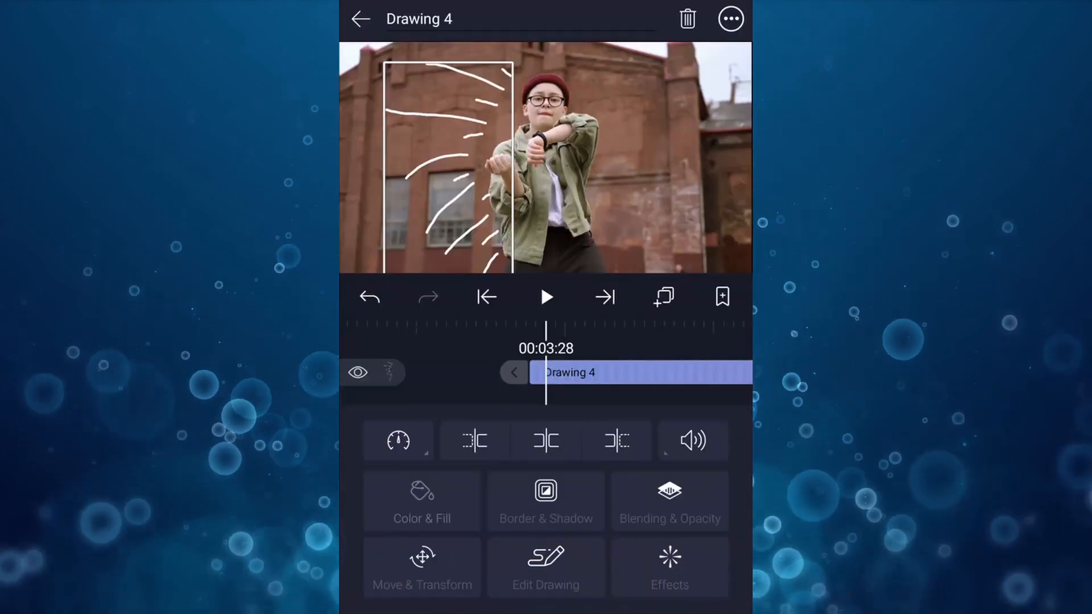
Step: Draw and confirm more white line bursts, then play the full timeline with all drawing layers
{"action": "left_click", "coordinate": [546, 568]}
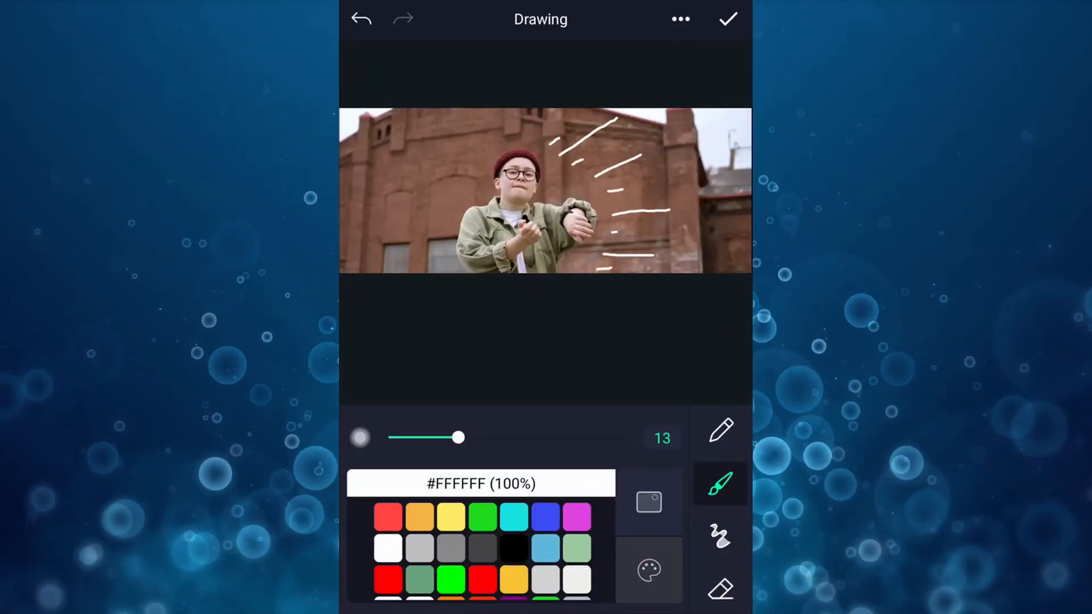
{"action": "left_click", "coordinate": [728, 19]}
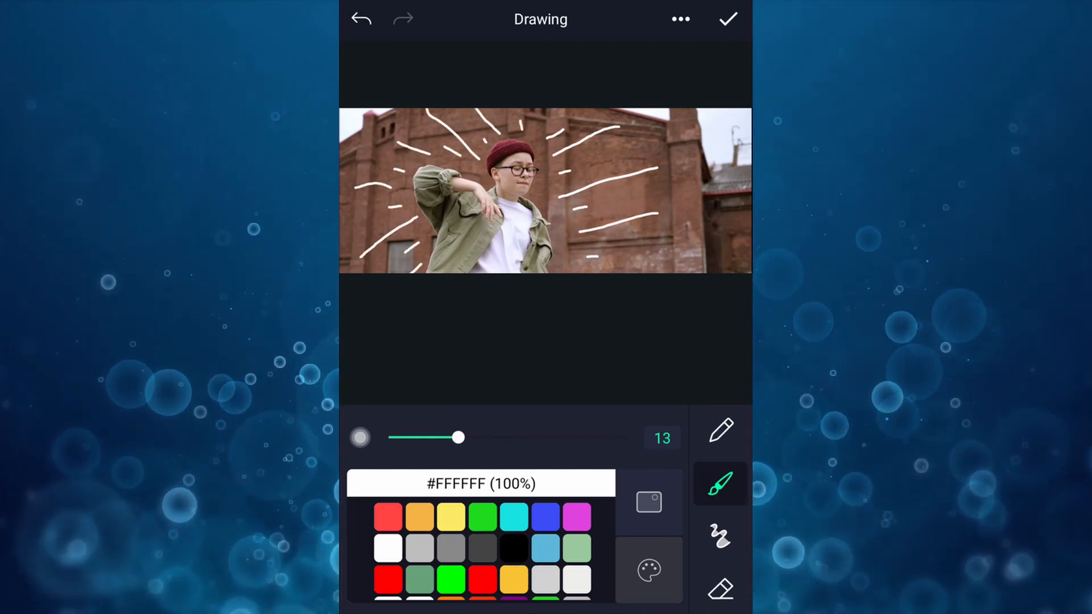
{"action": "left_click", "coordinate": [727, 19]}
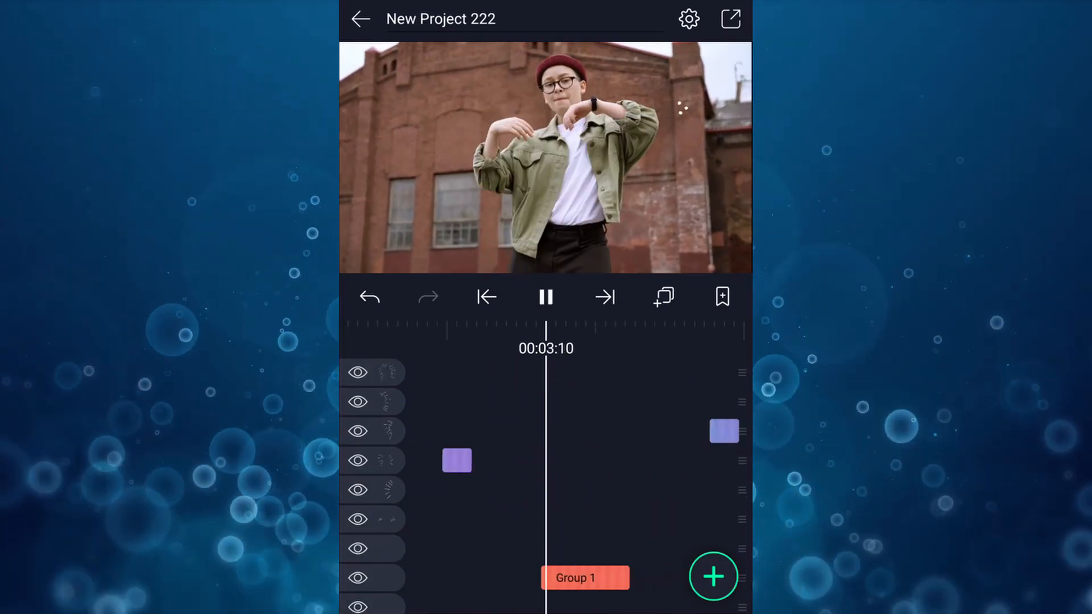
{"action": "left_click", "coordinate": [545, 296]}
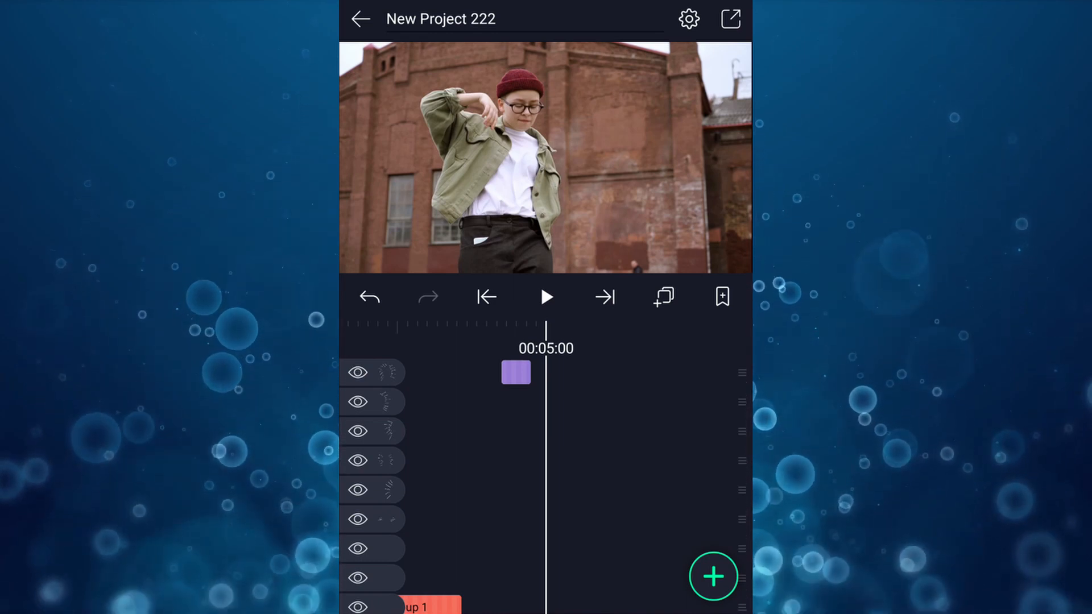
{"action": "left_click", "coordinate": [486, 297]}
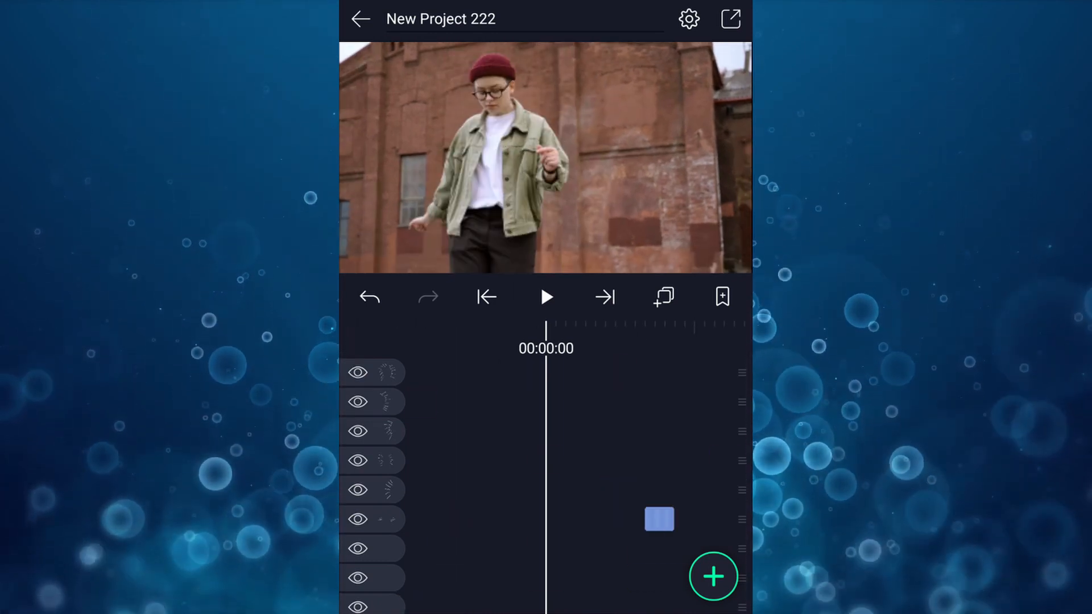
{"action": "left_click", "coordinate": [546, 296]}
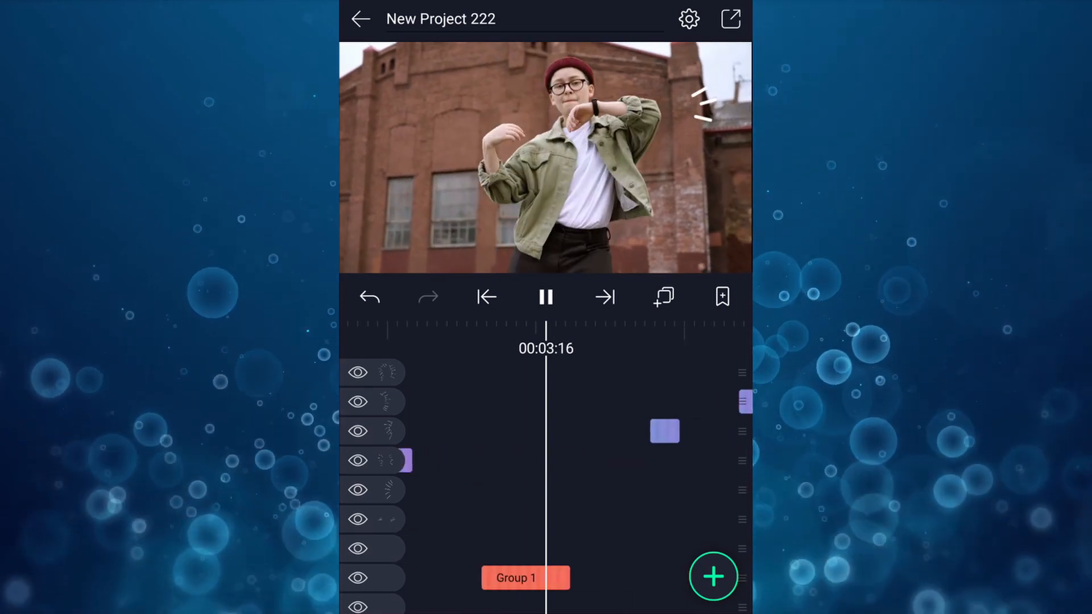
{"action": "left_click", "coordinate": [545, 297]}
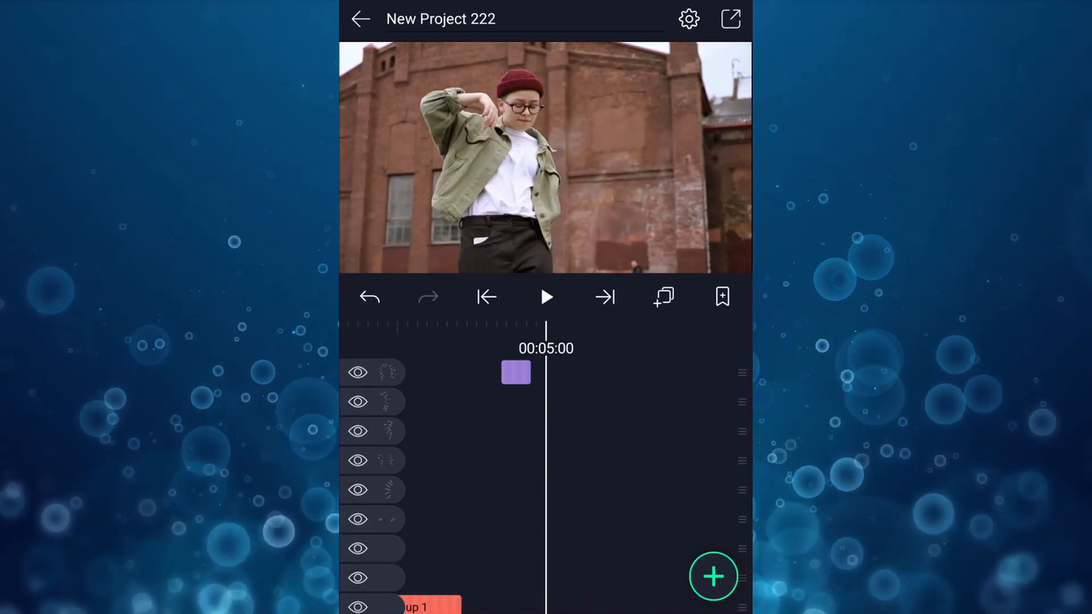